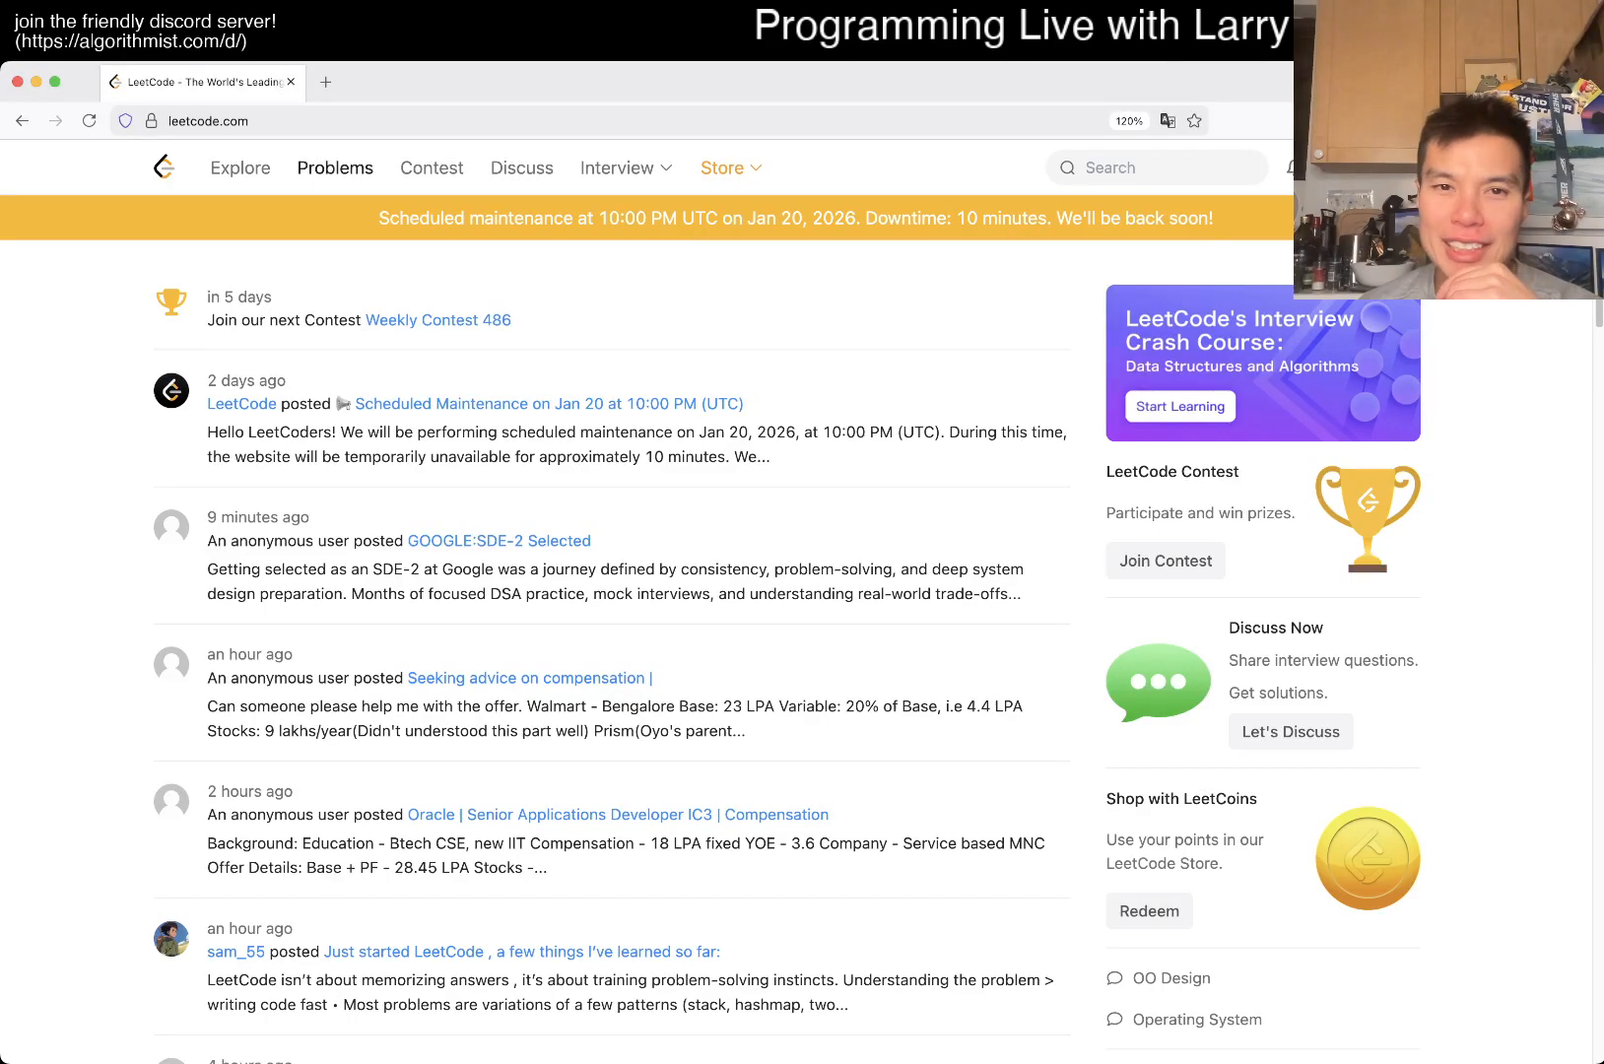
- Go to Problems and open daily question 3314 Construct the Minimum Bitwise Array I
left_click(335, 167)
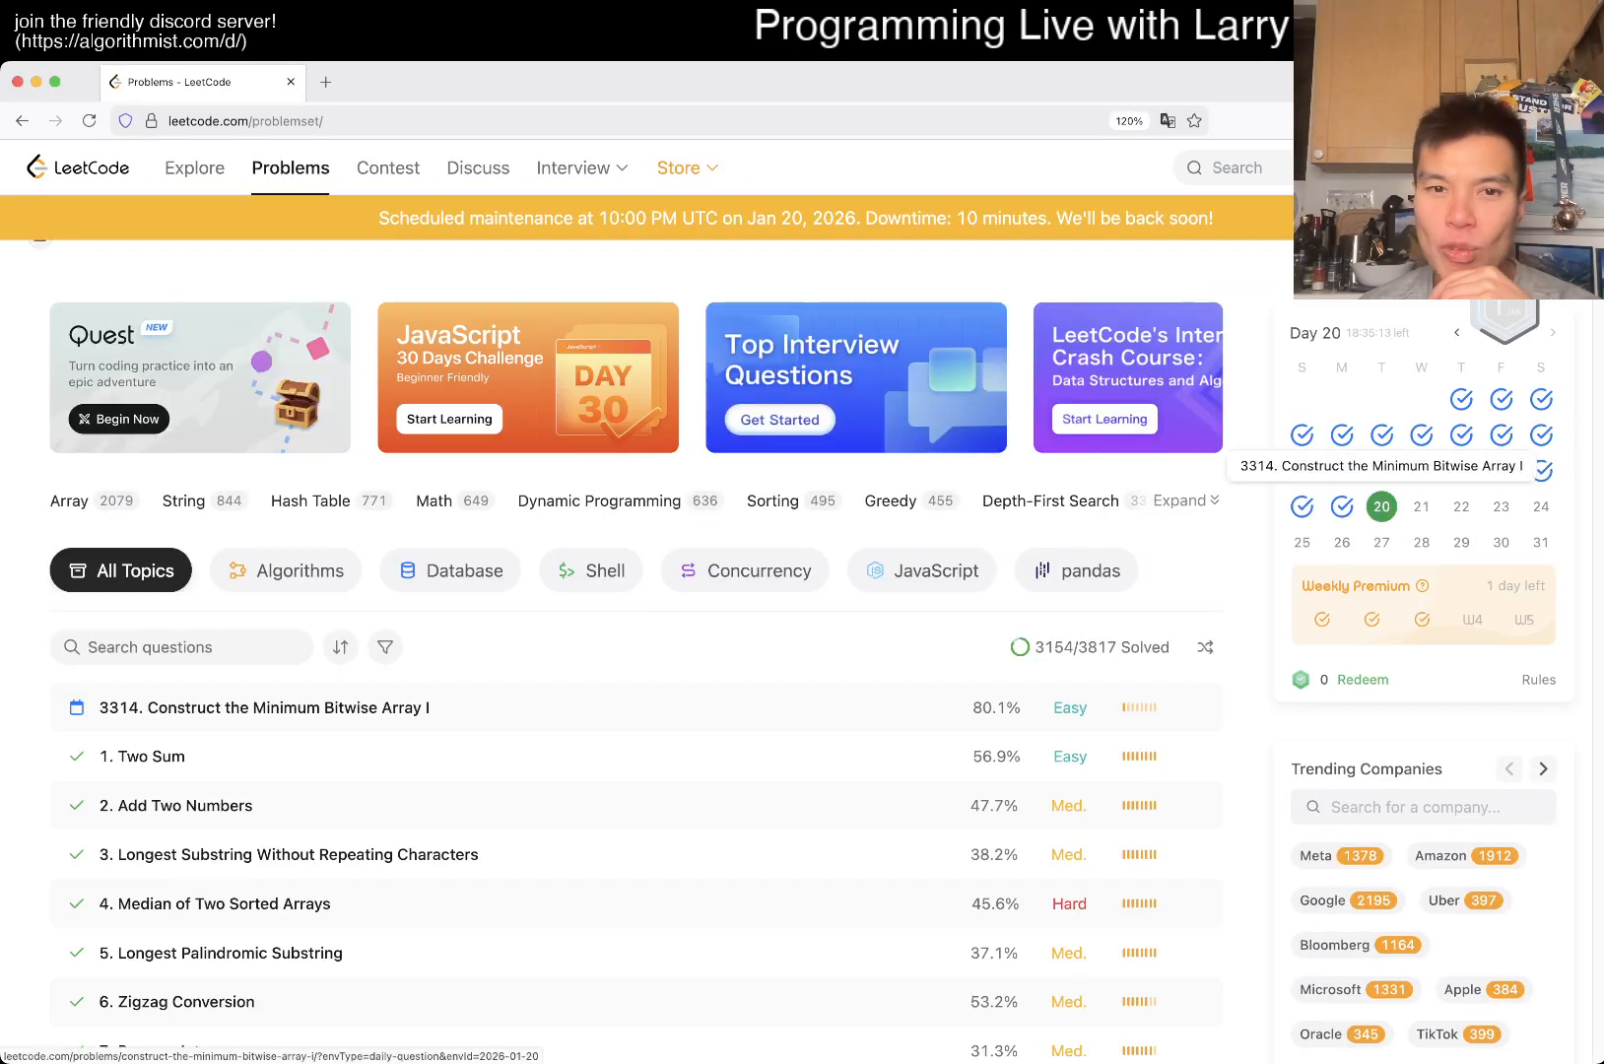
left_click(262, 707)
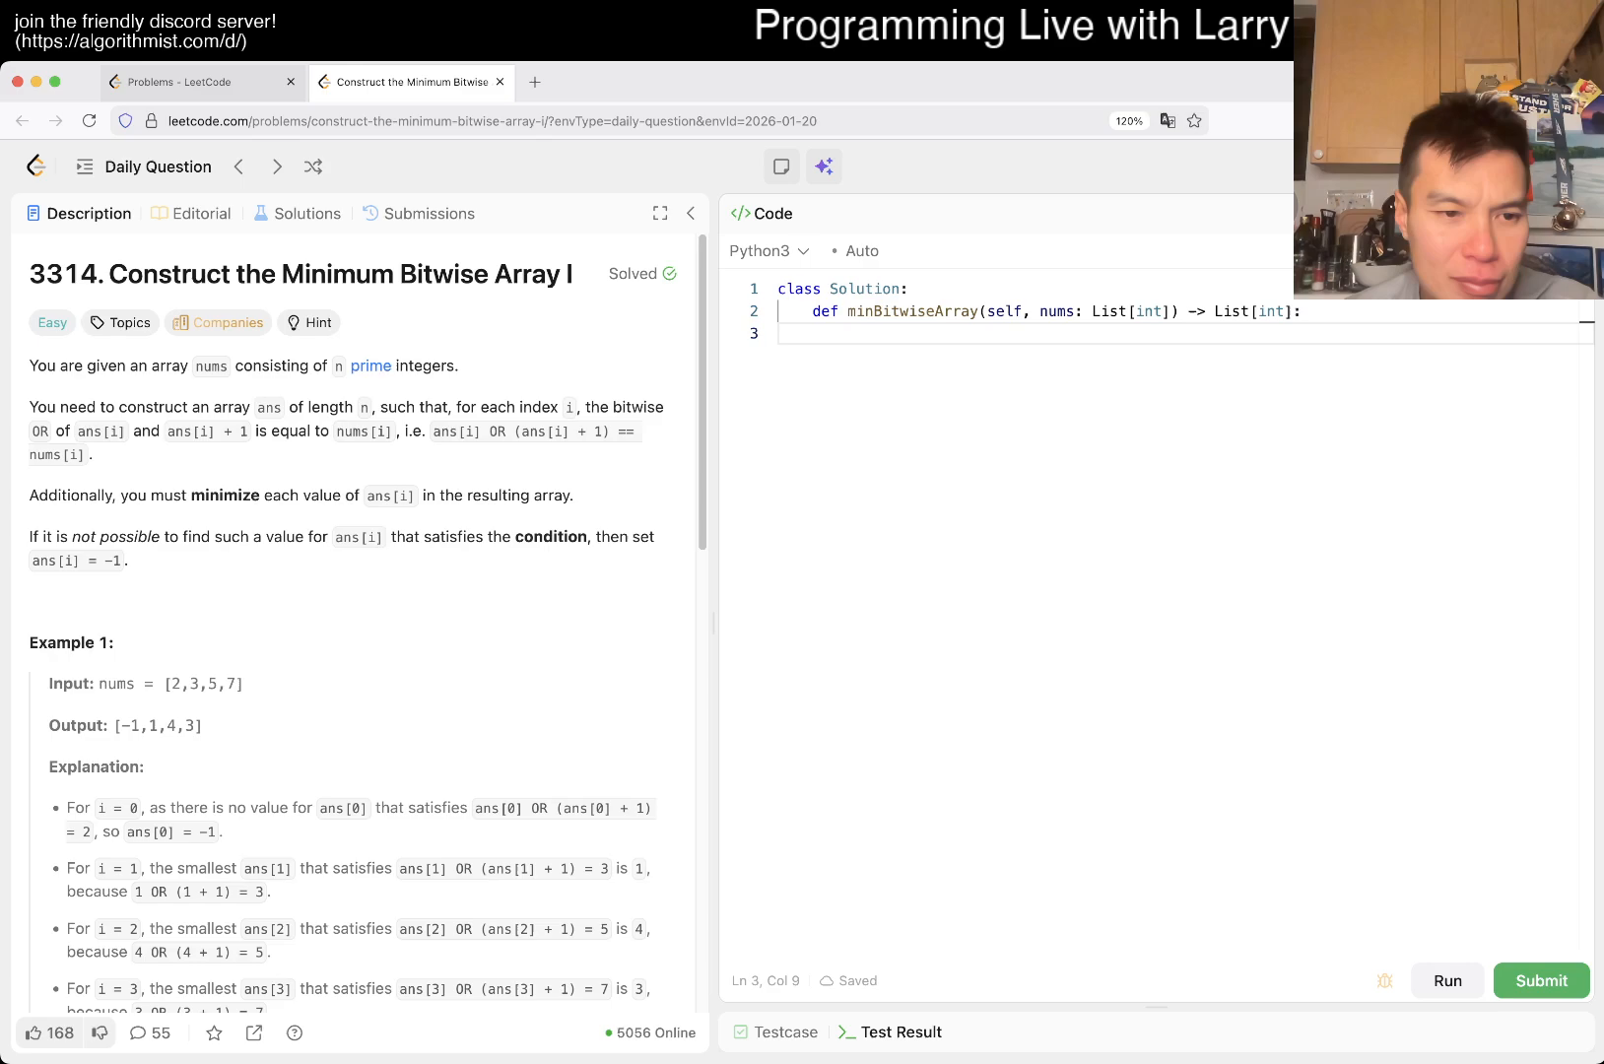
scroll("down", 3)
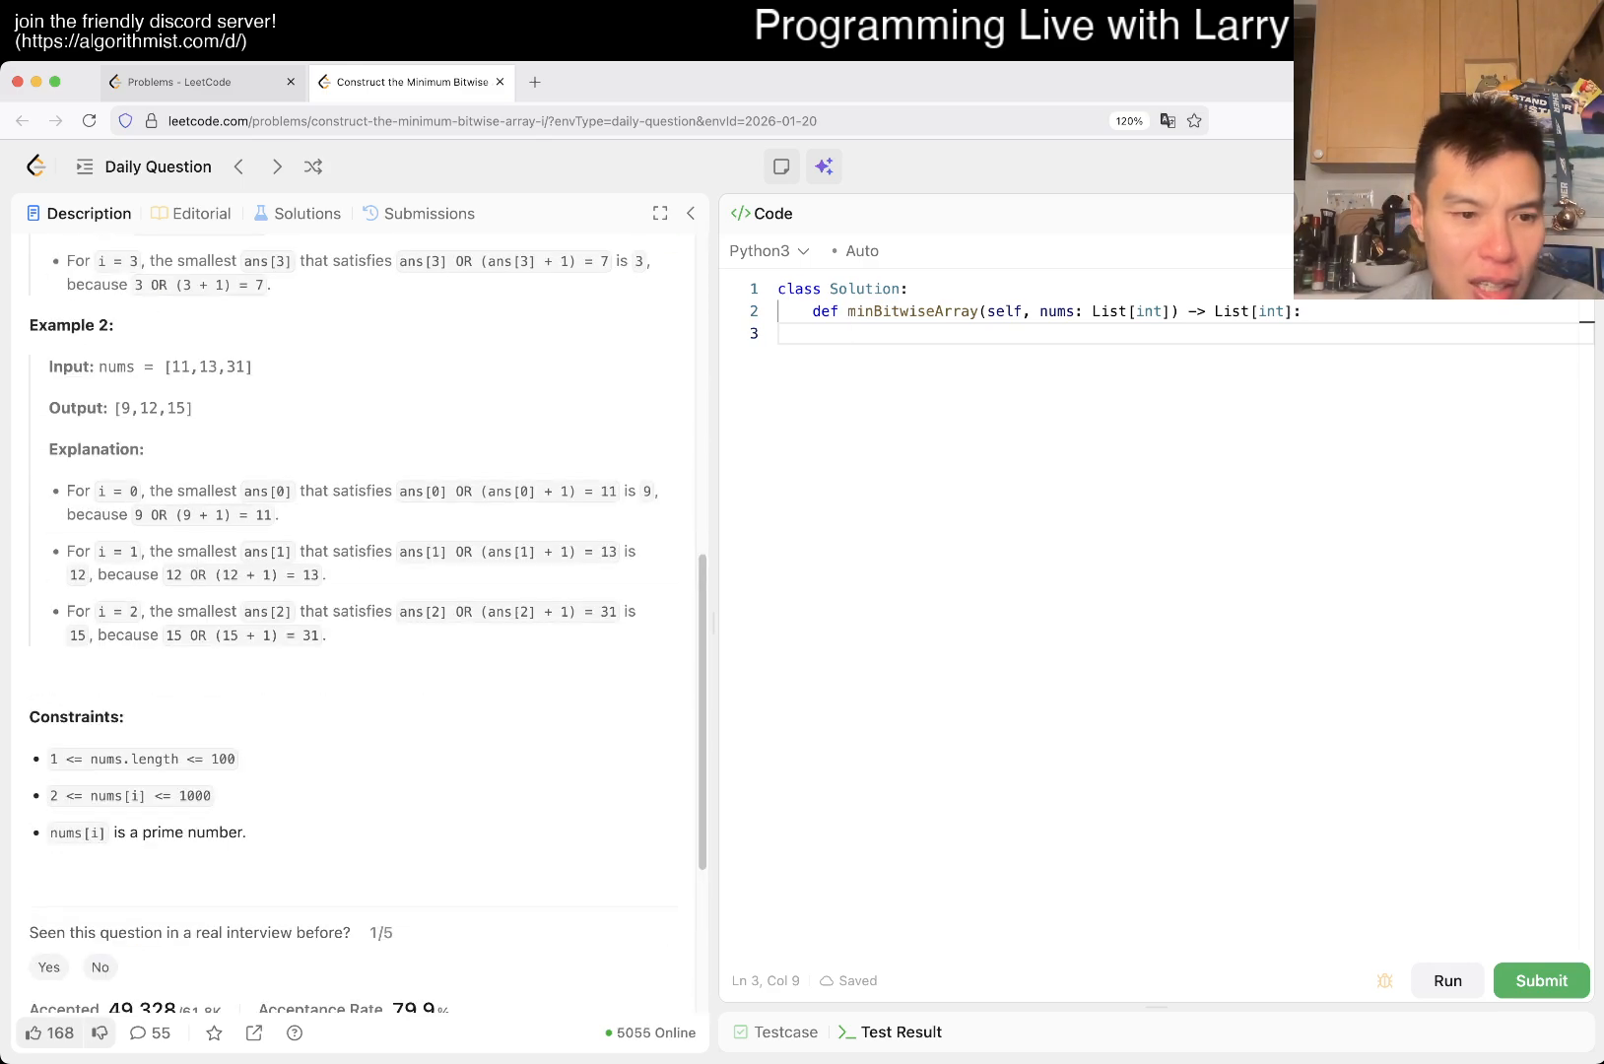
double_click(130, 796)
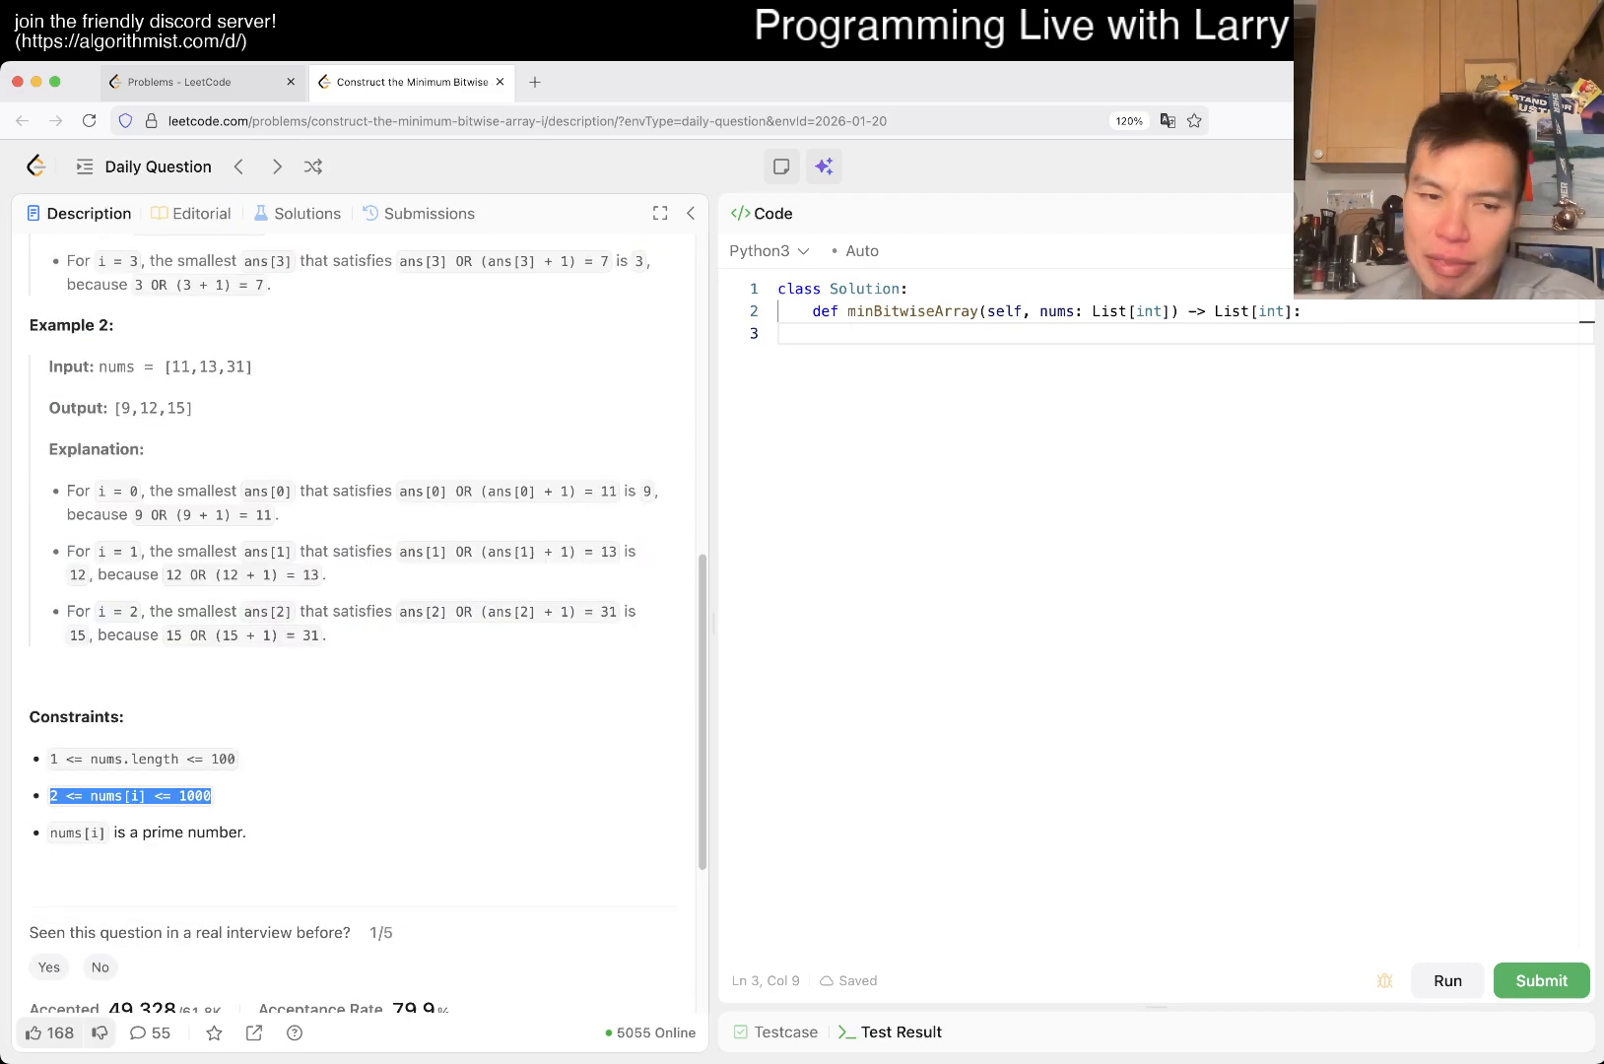
scroll("up", 3)
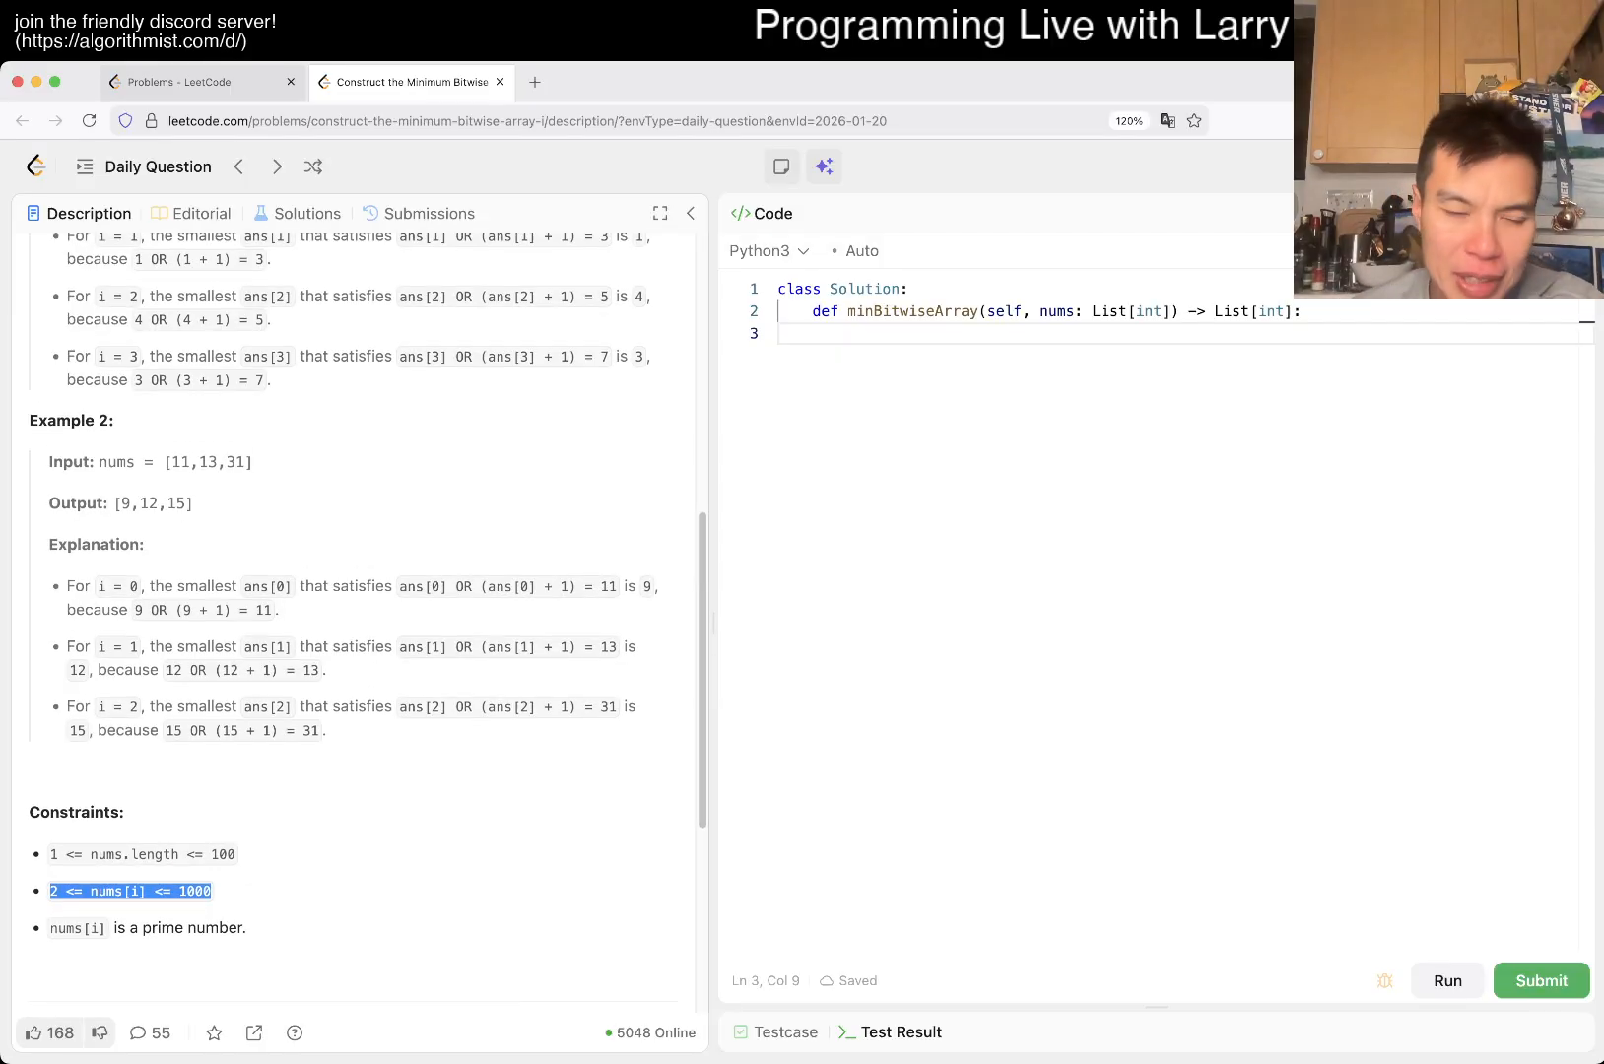
scroll("up", 3)
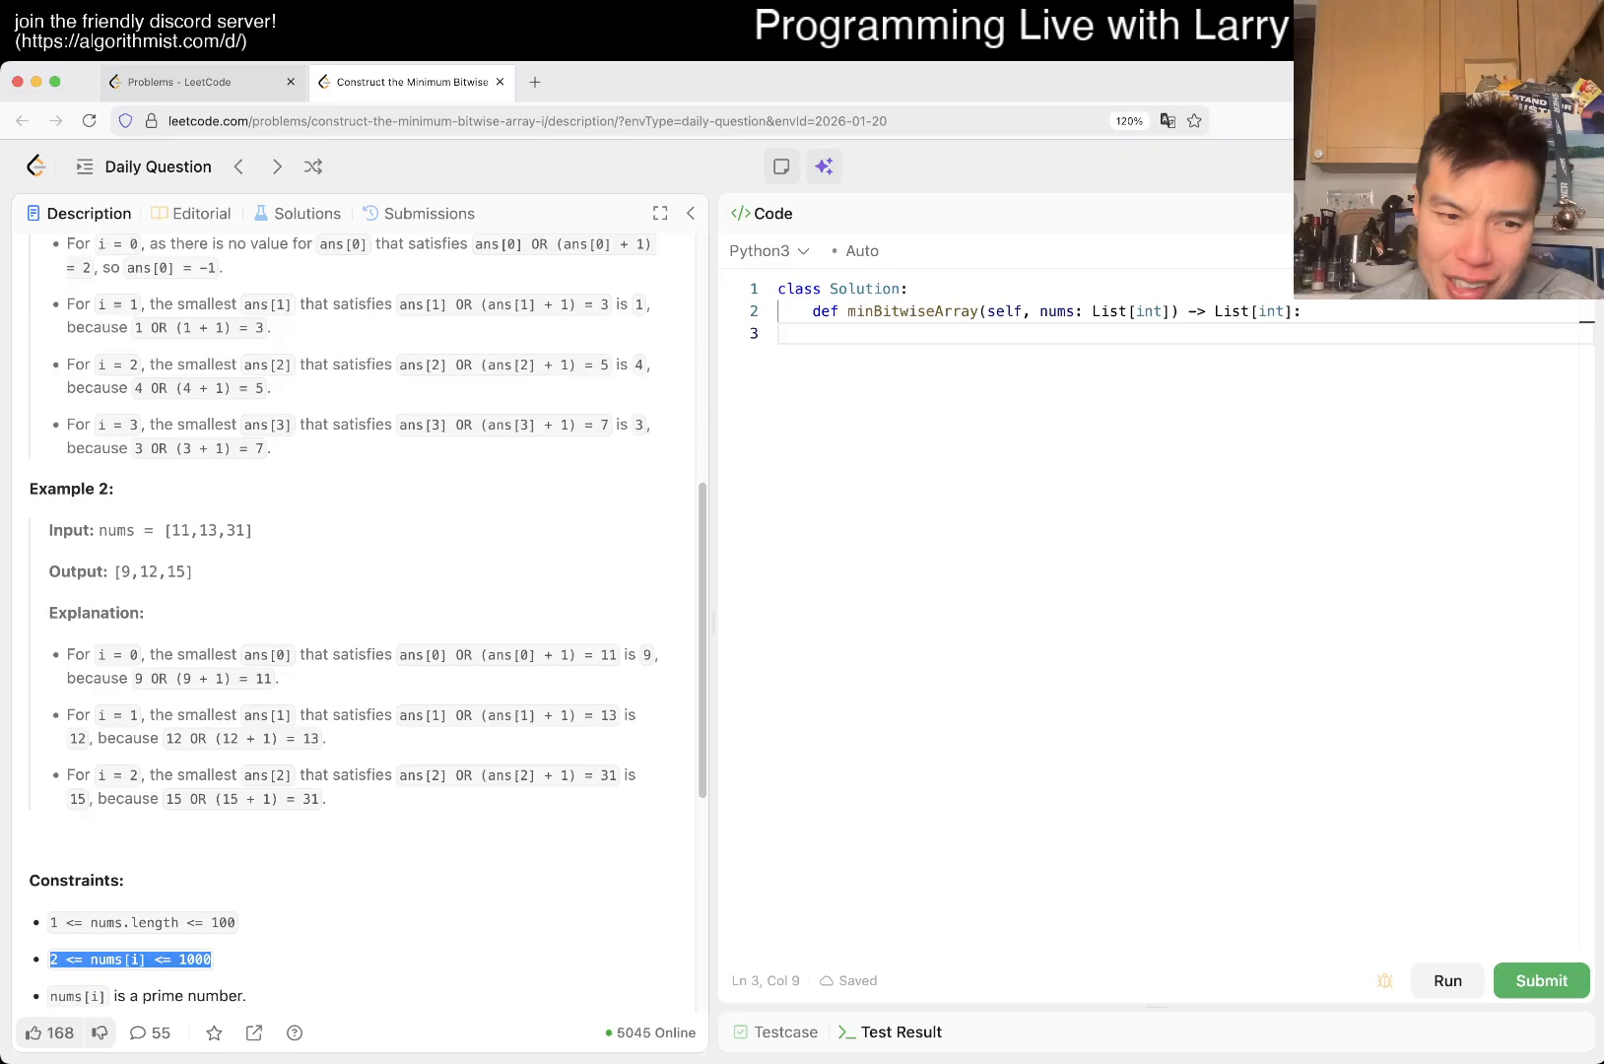
scroll("up", 3)
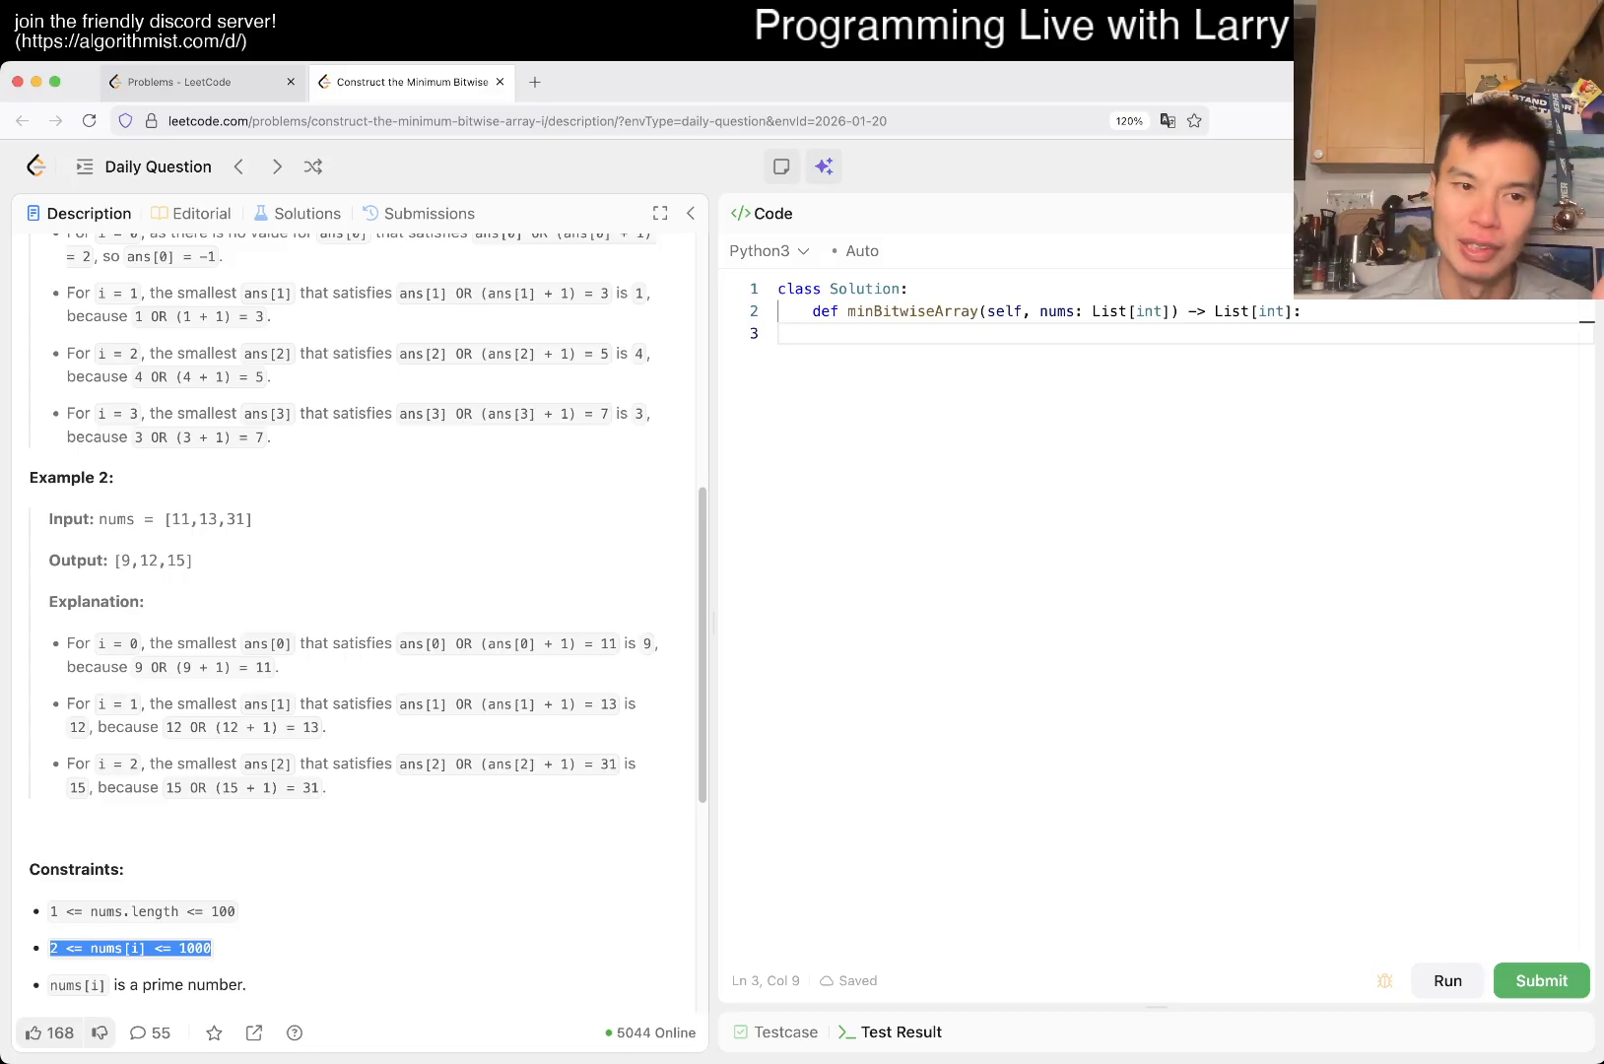
scroll("up", 3)
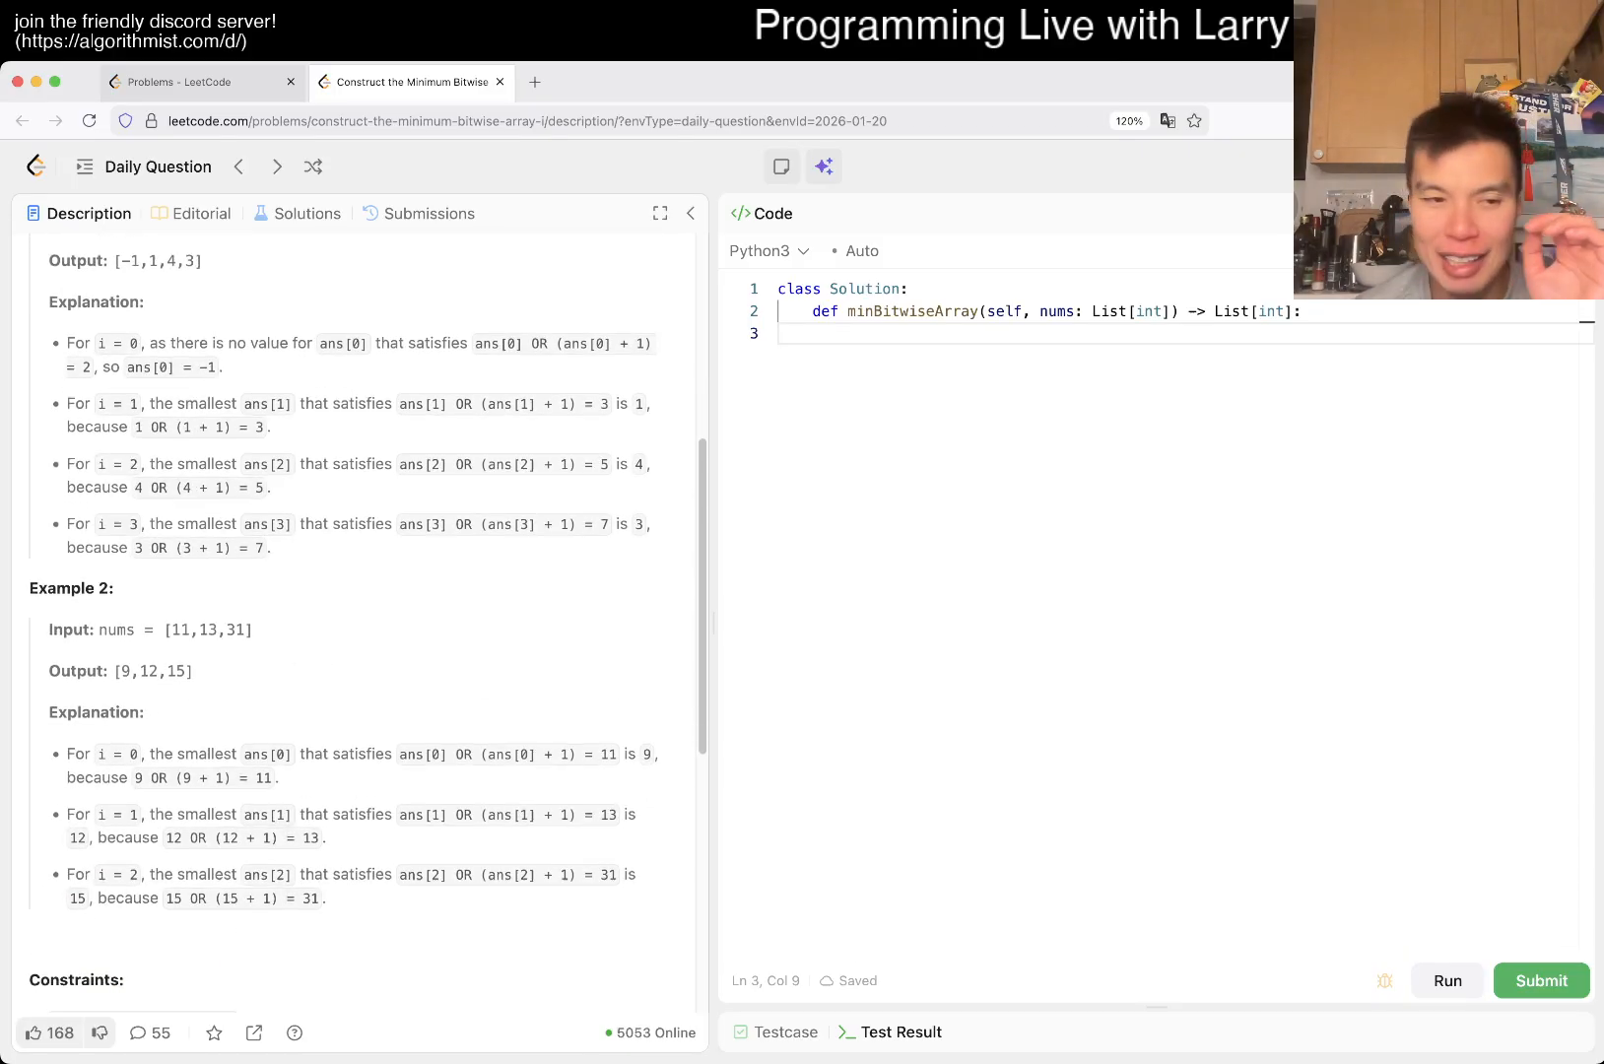
scroll("down", 3)
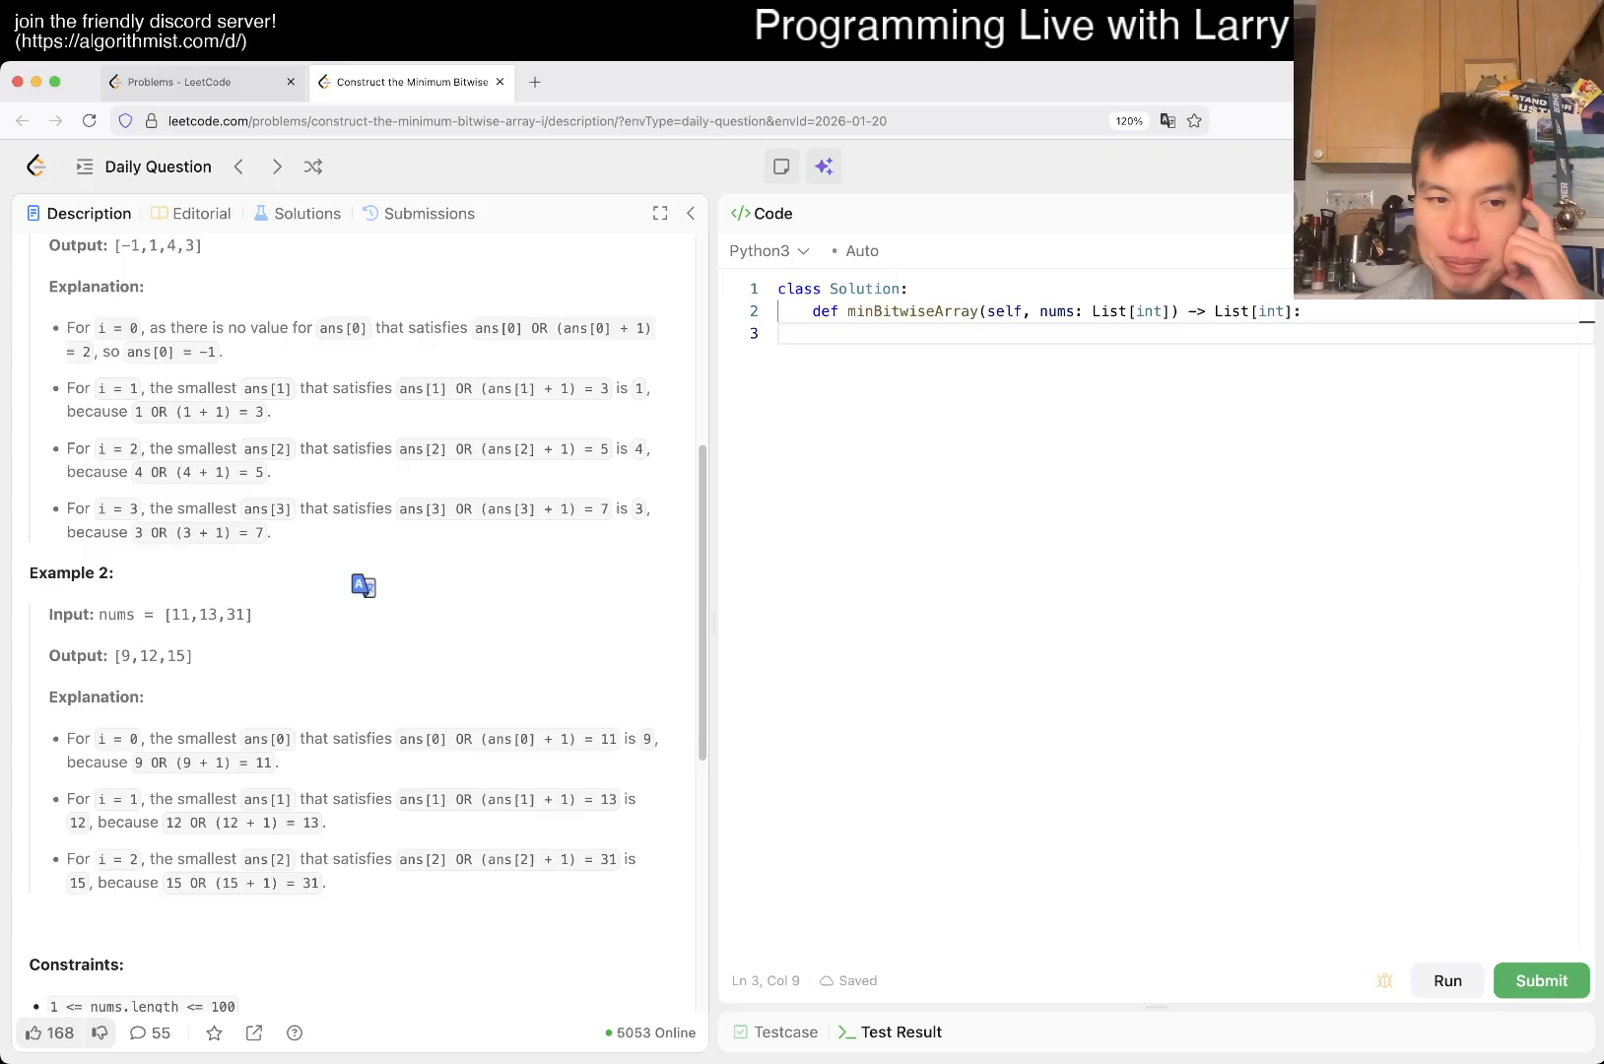
scroll("up", 3)
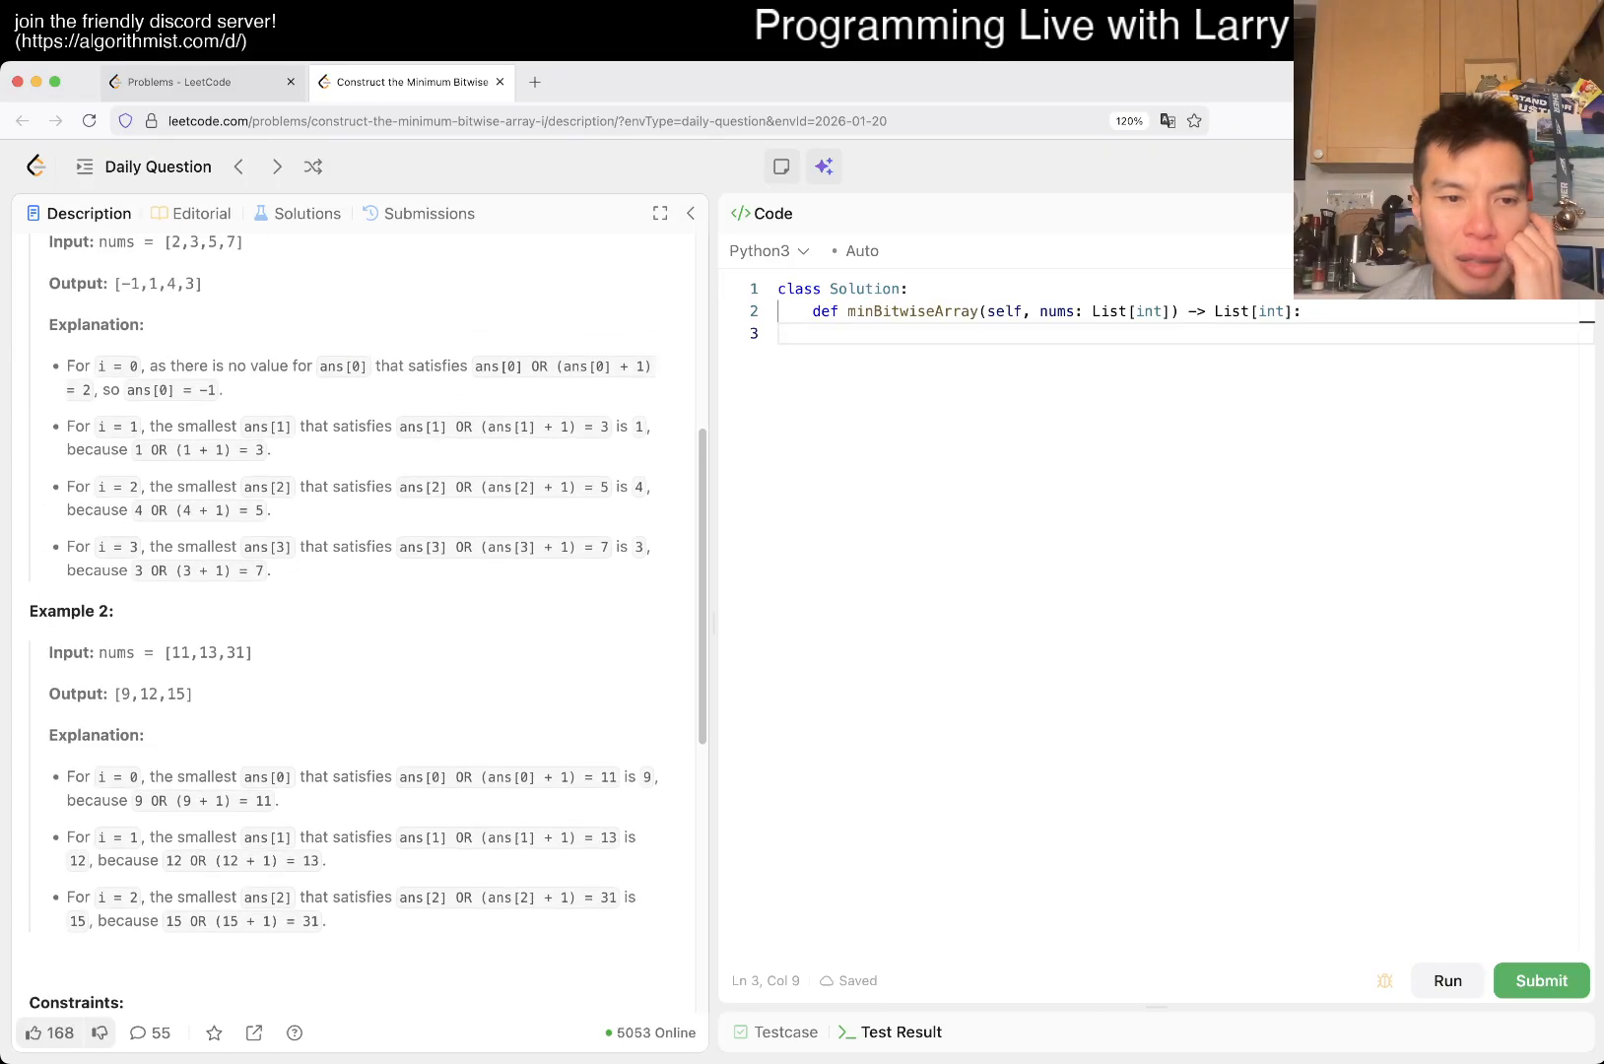
scroll("up", 3)
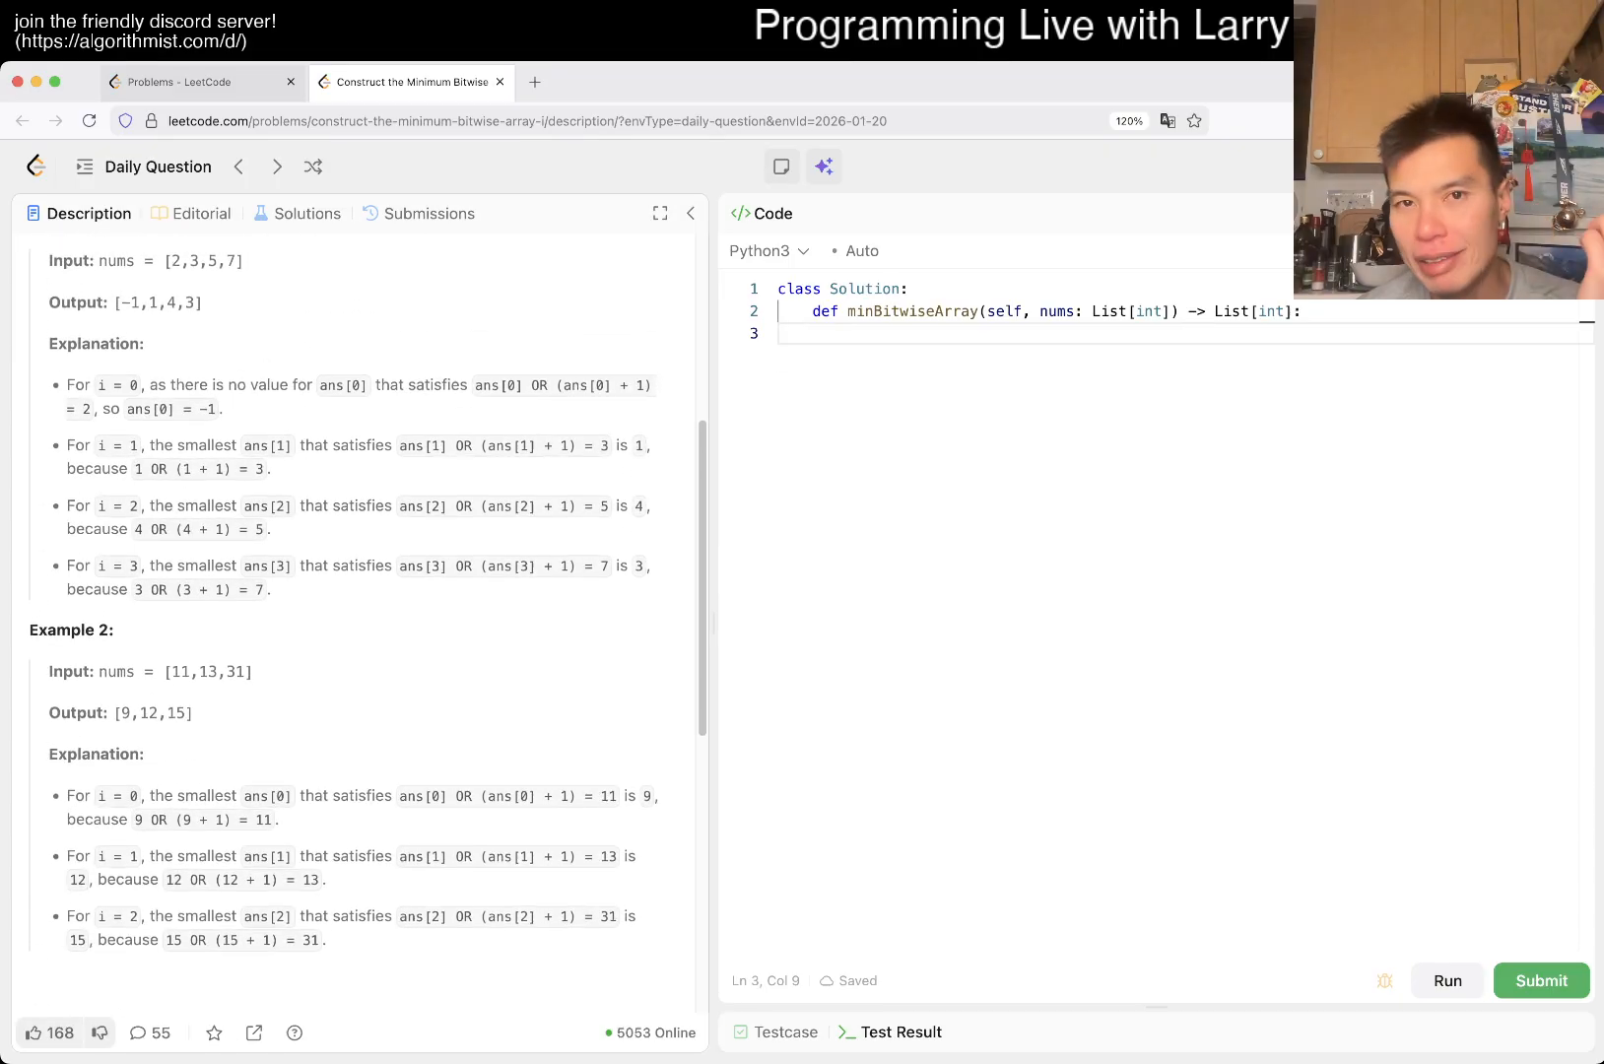
scroll("down", 3)
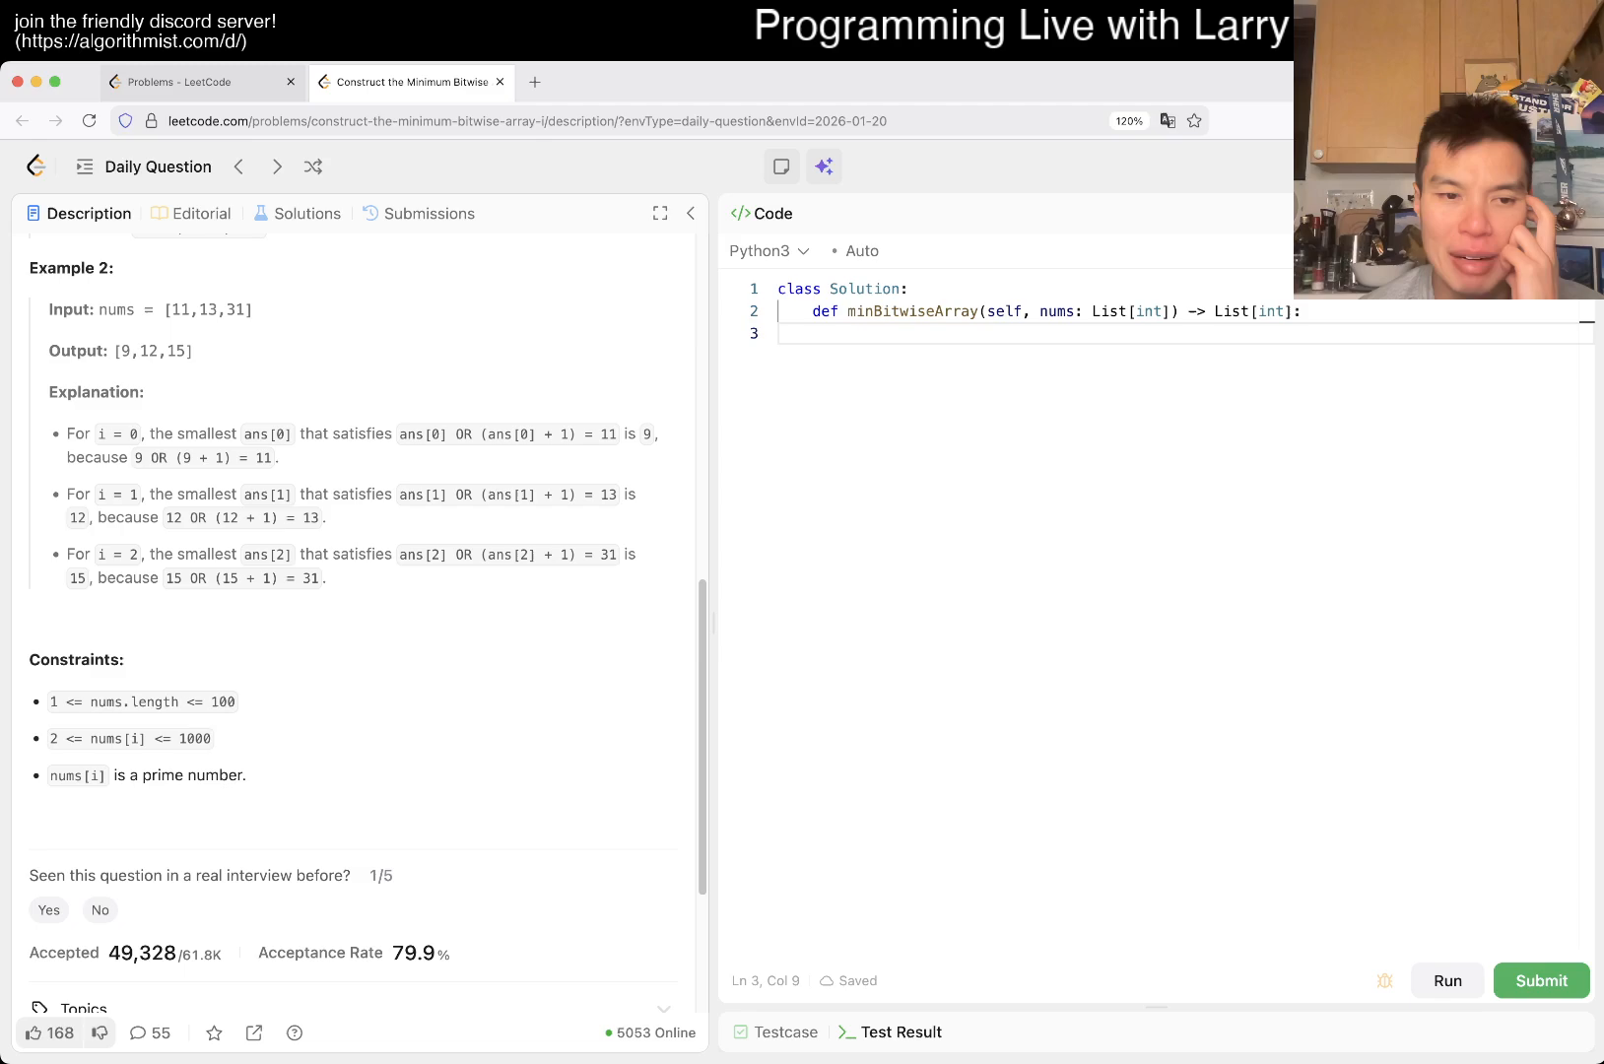
scroll("up", 3)
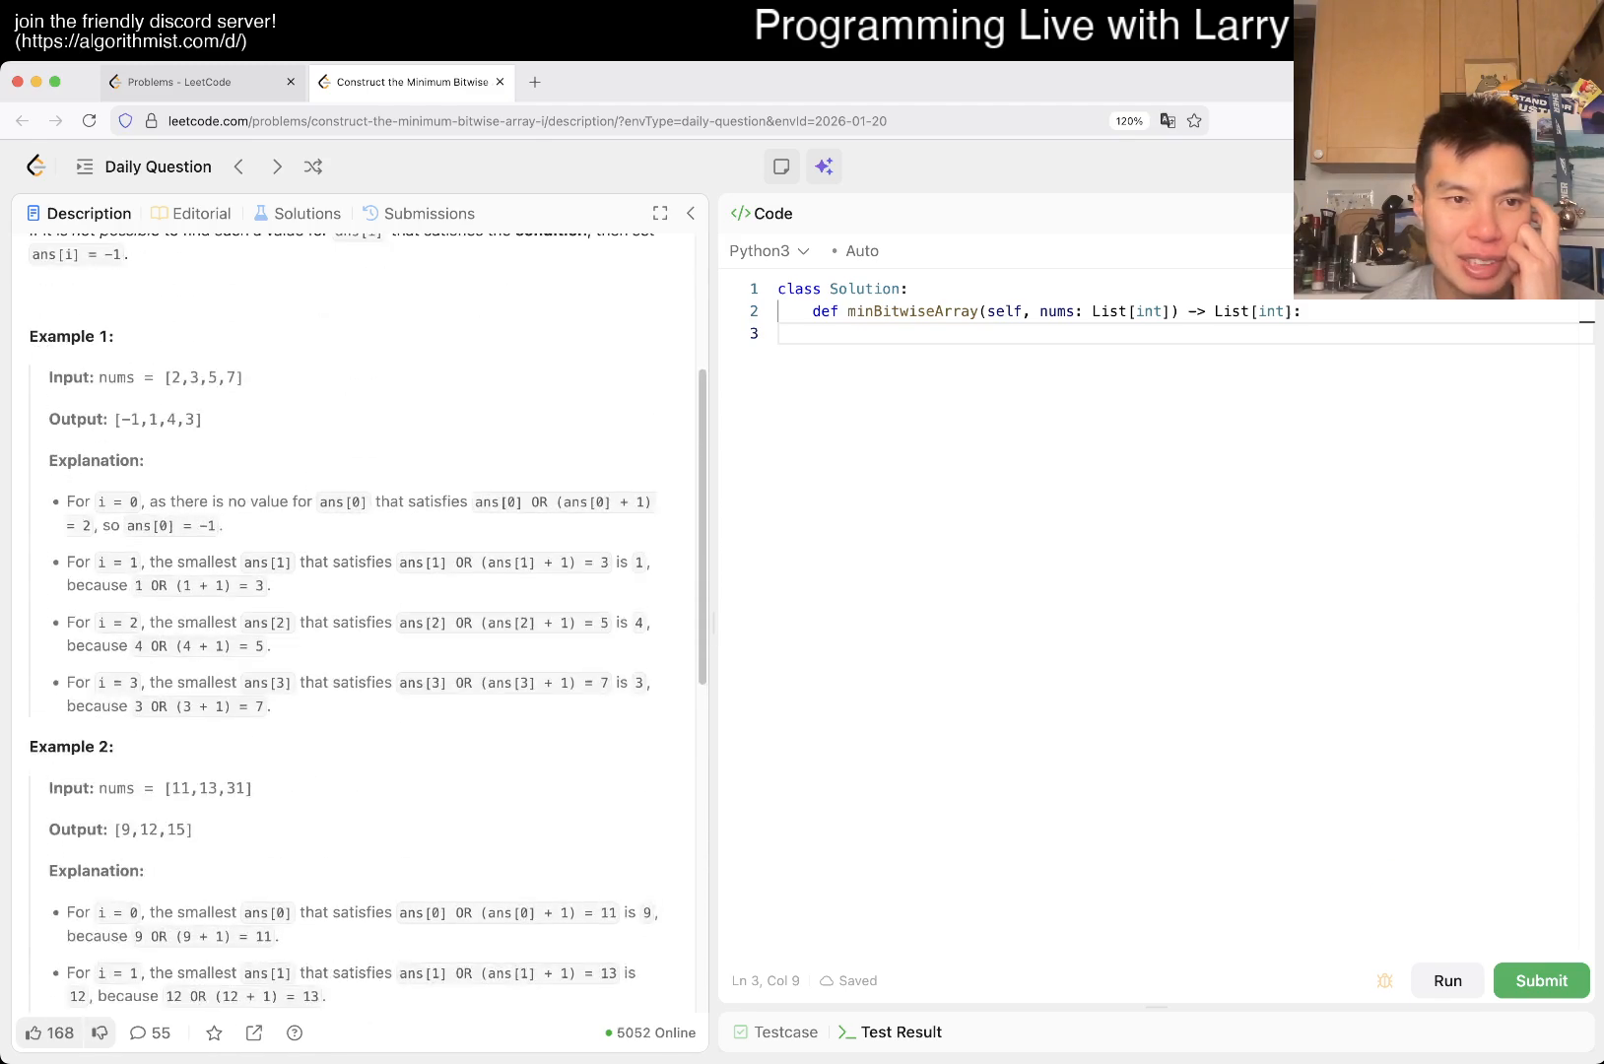
scroll("up", 3)
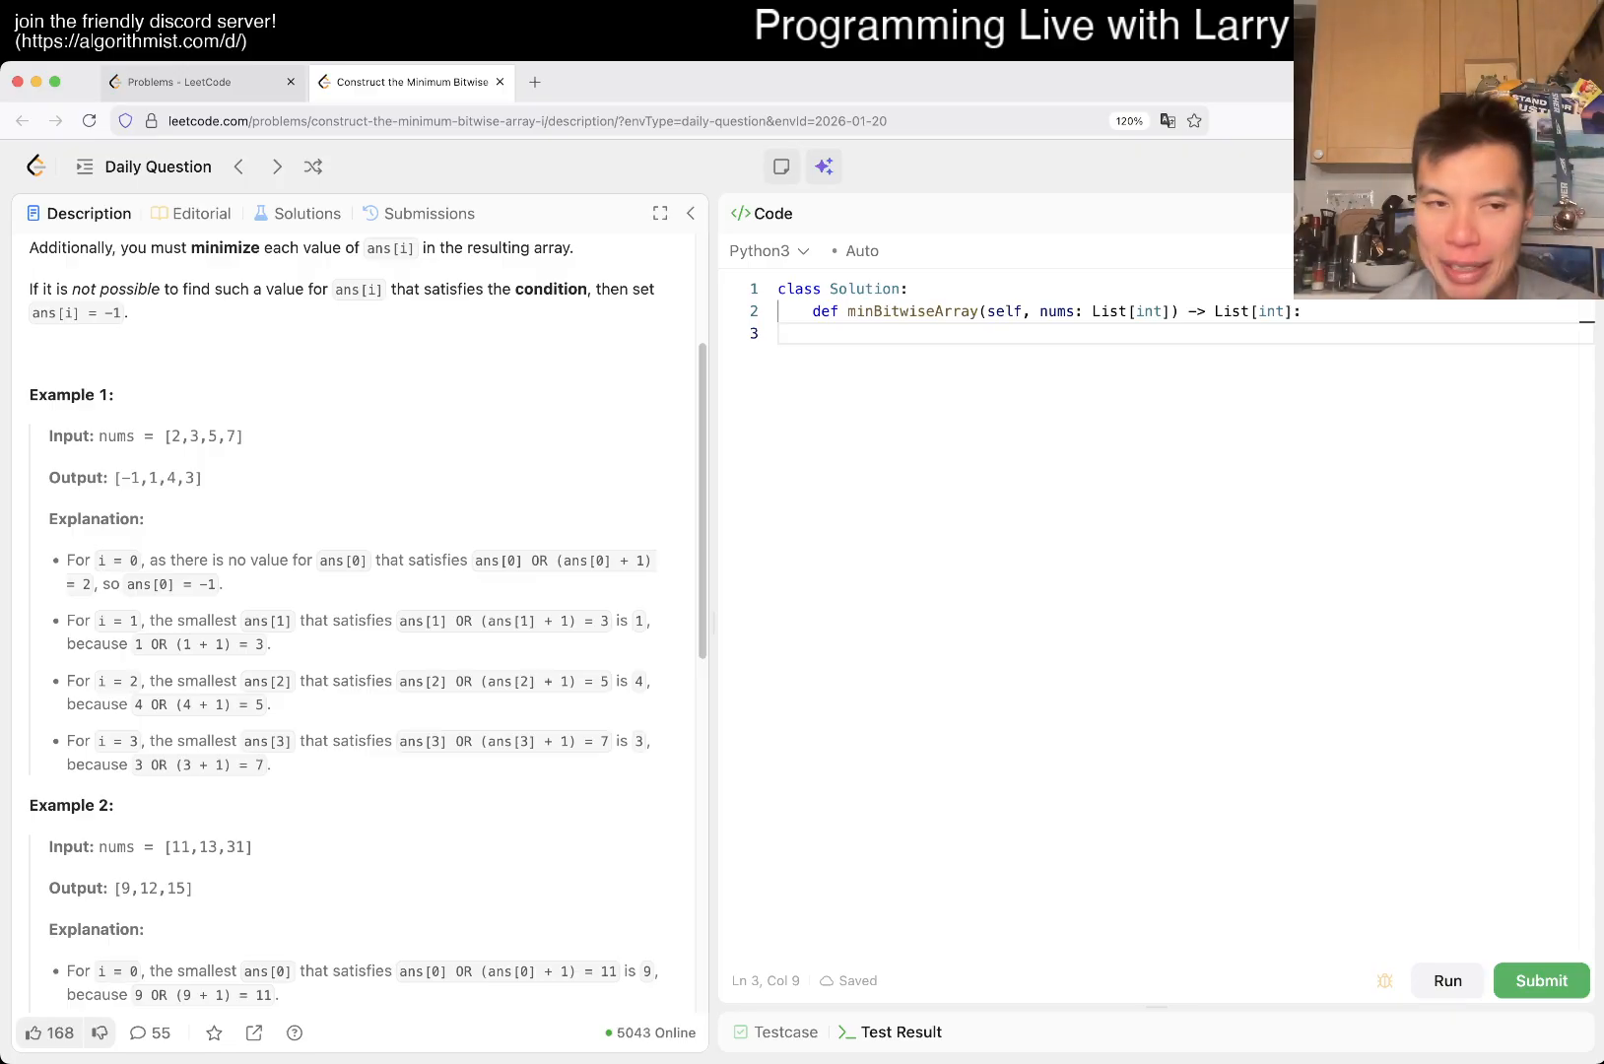
double_click(231, 435)
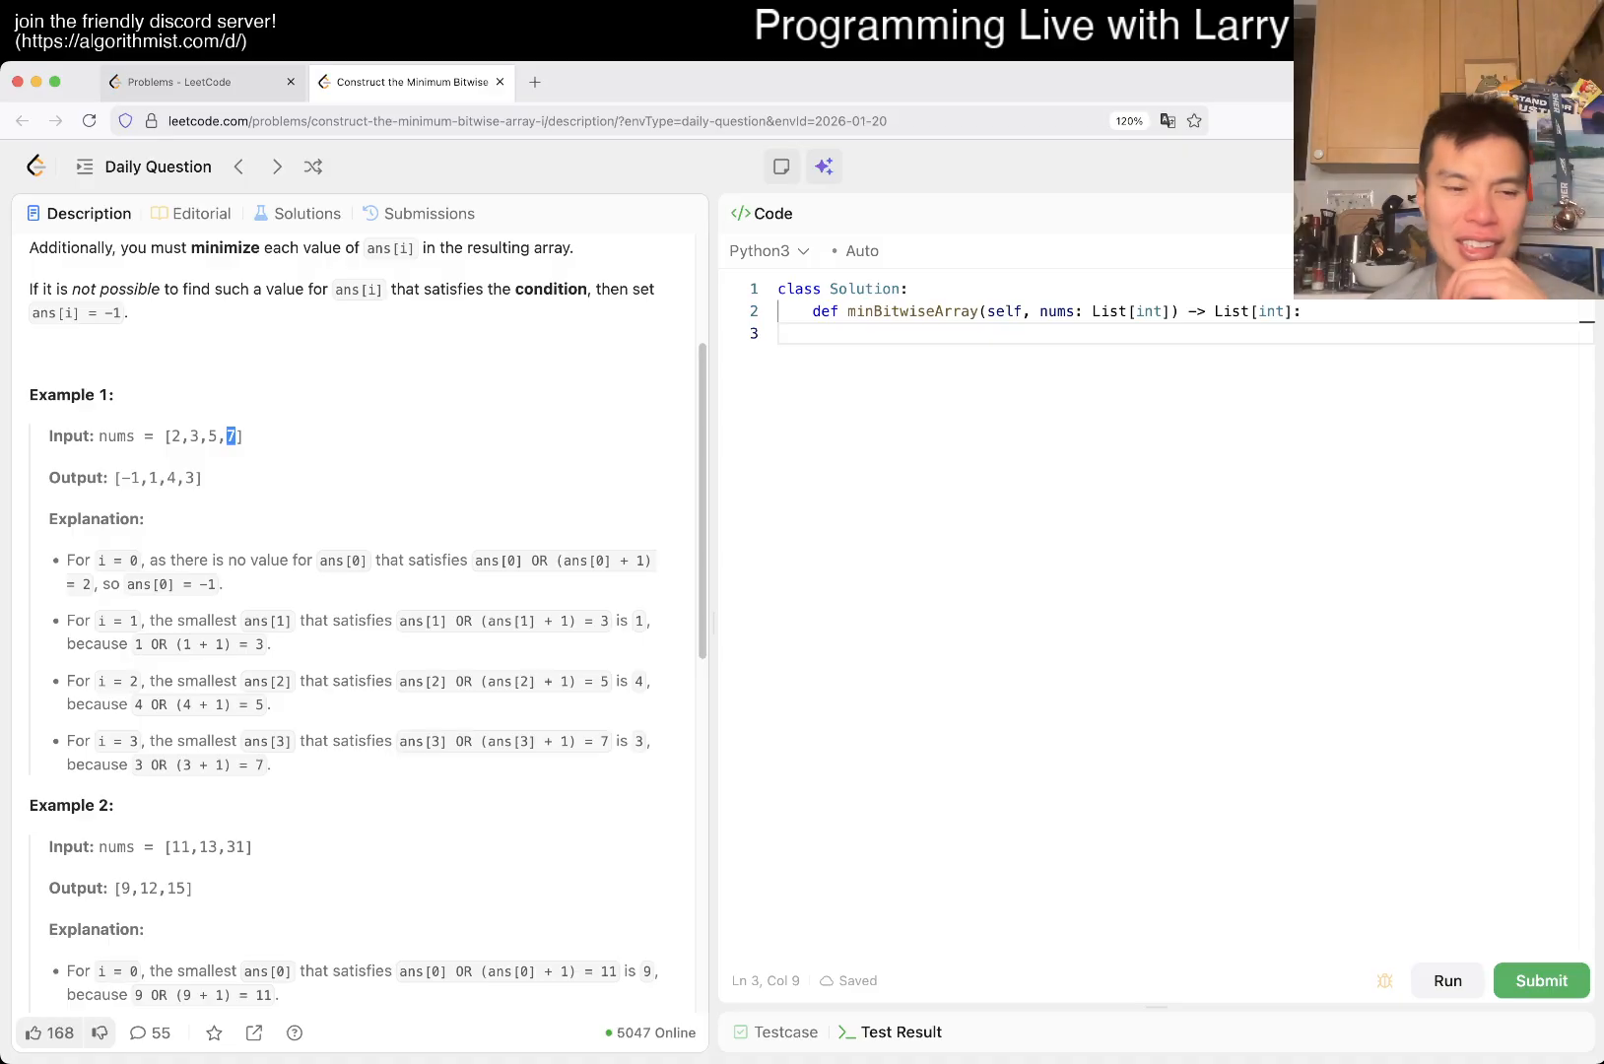
scroll("down", 3)
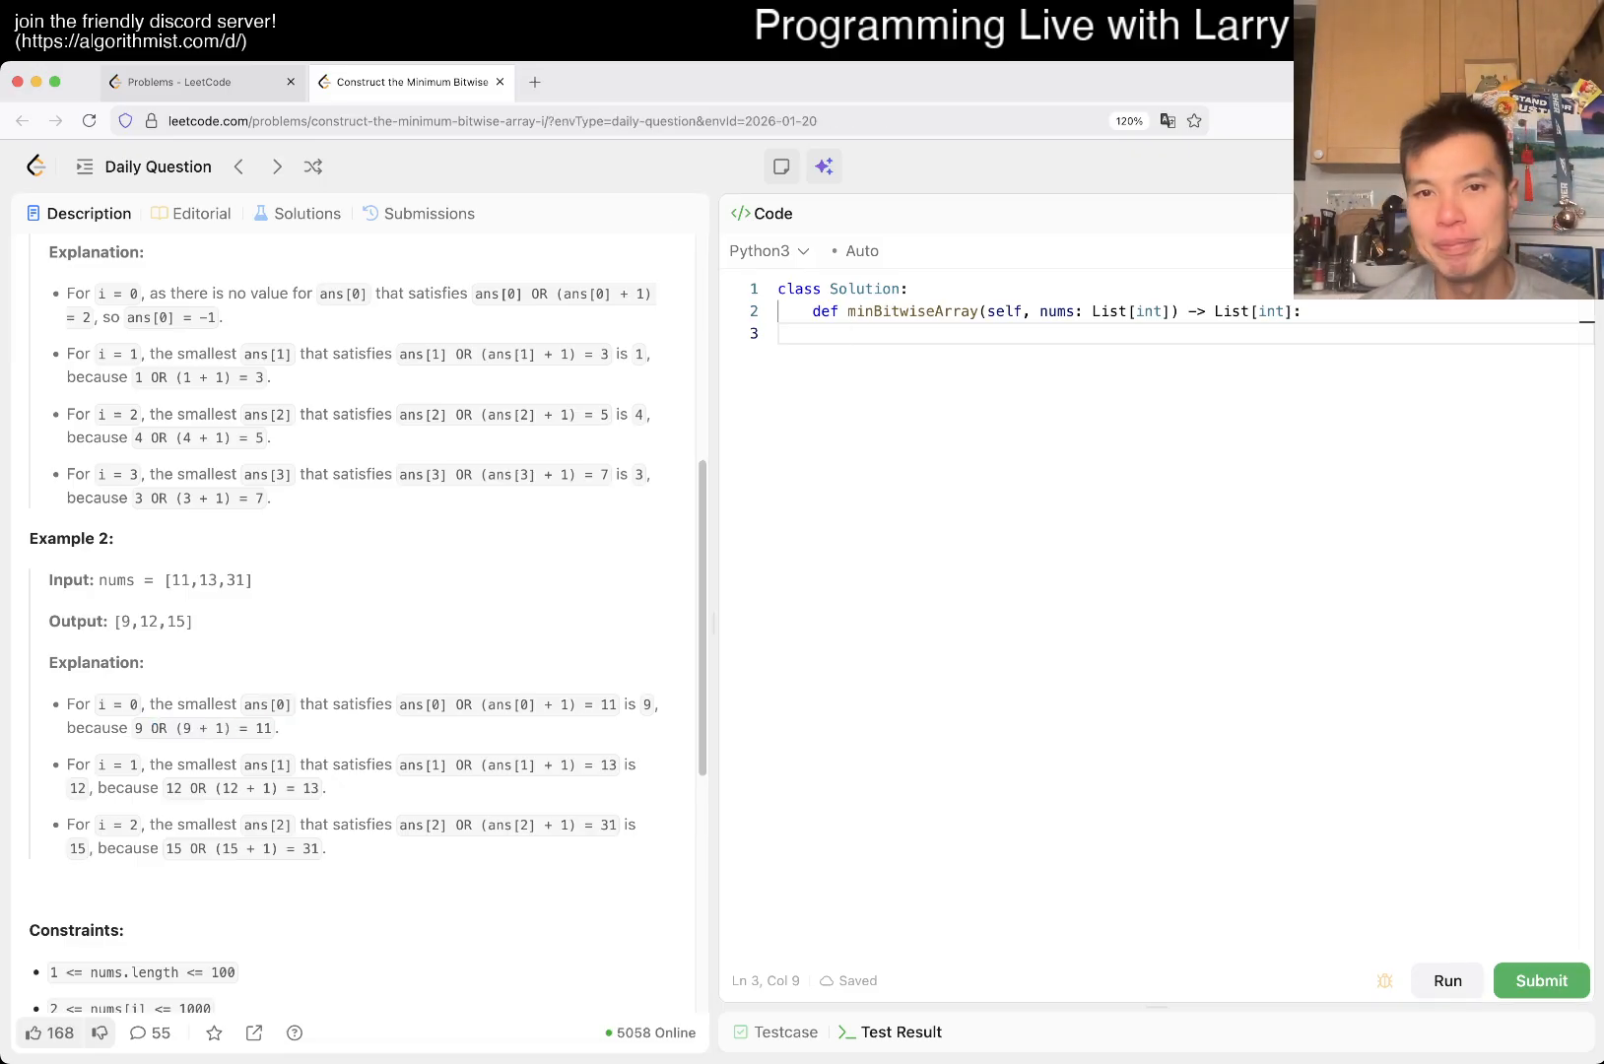
- Write helper f(x) returning the first i in 1..x with i | (i + 1) == x, else -1
type("def f(x):")
type("for")
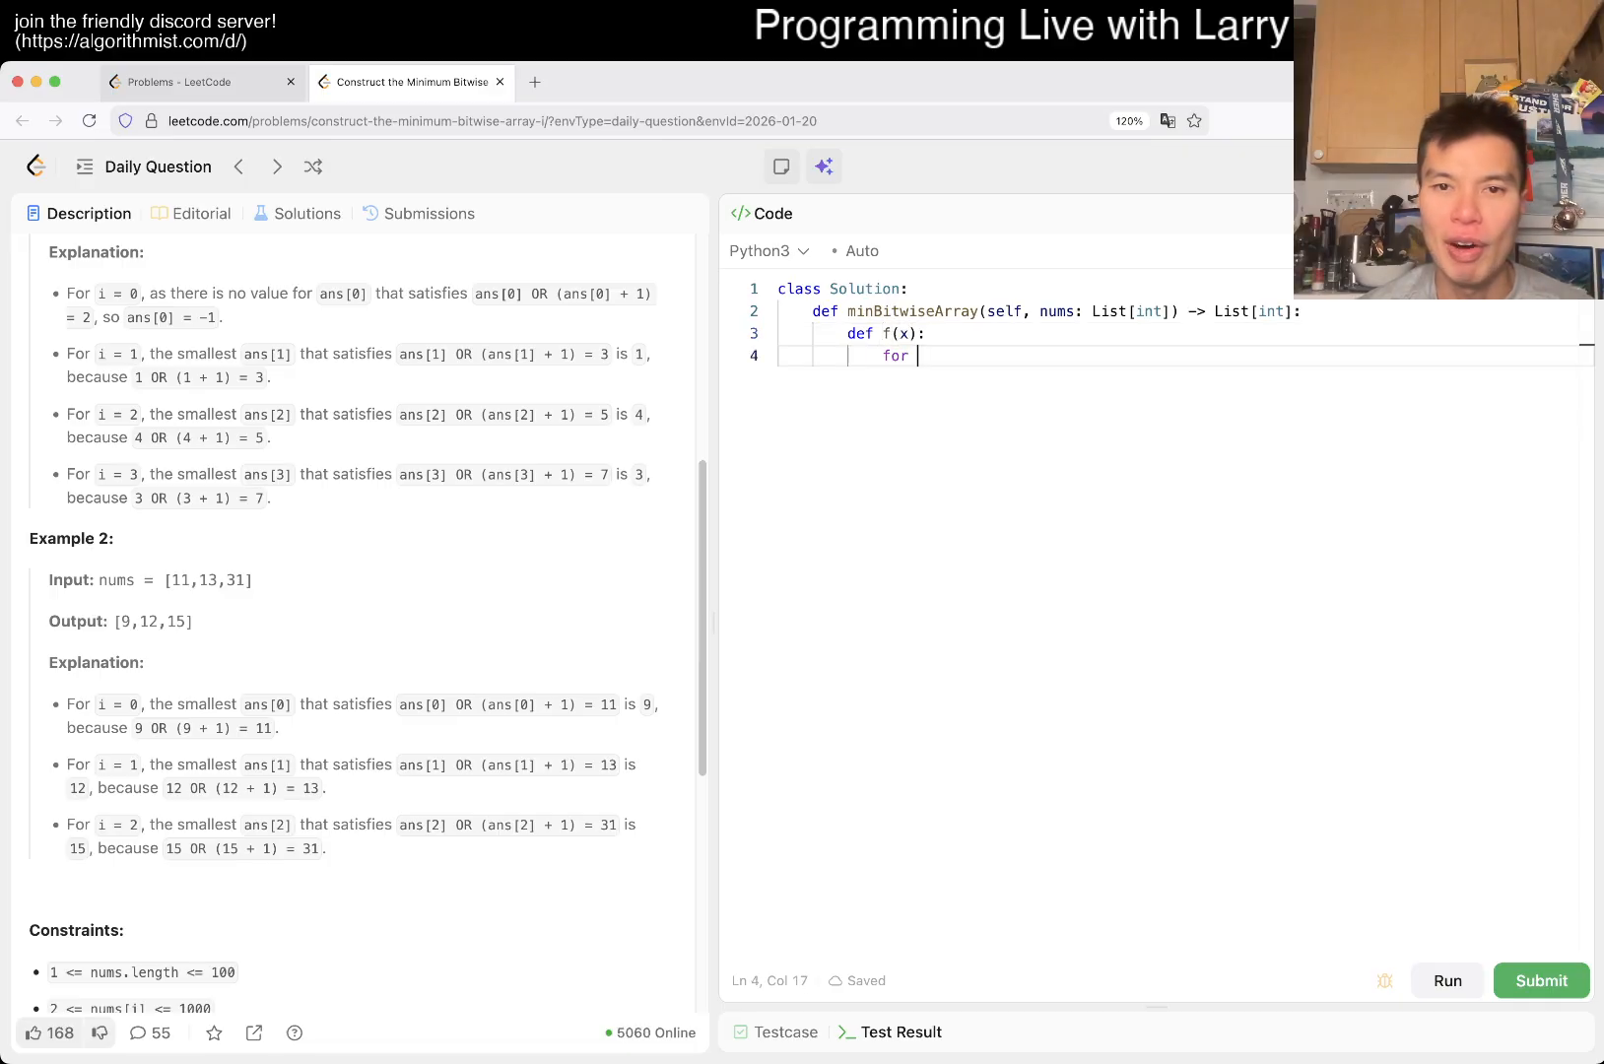
type("i in range(1)")
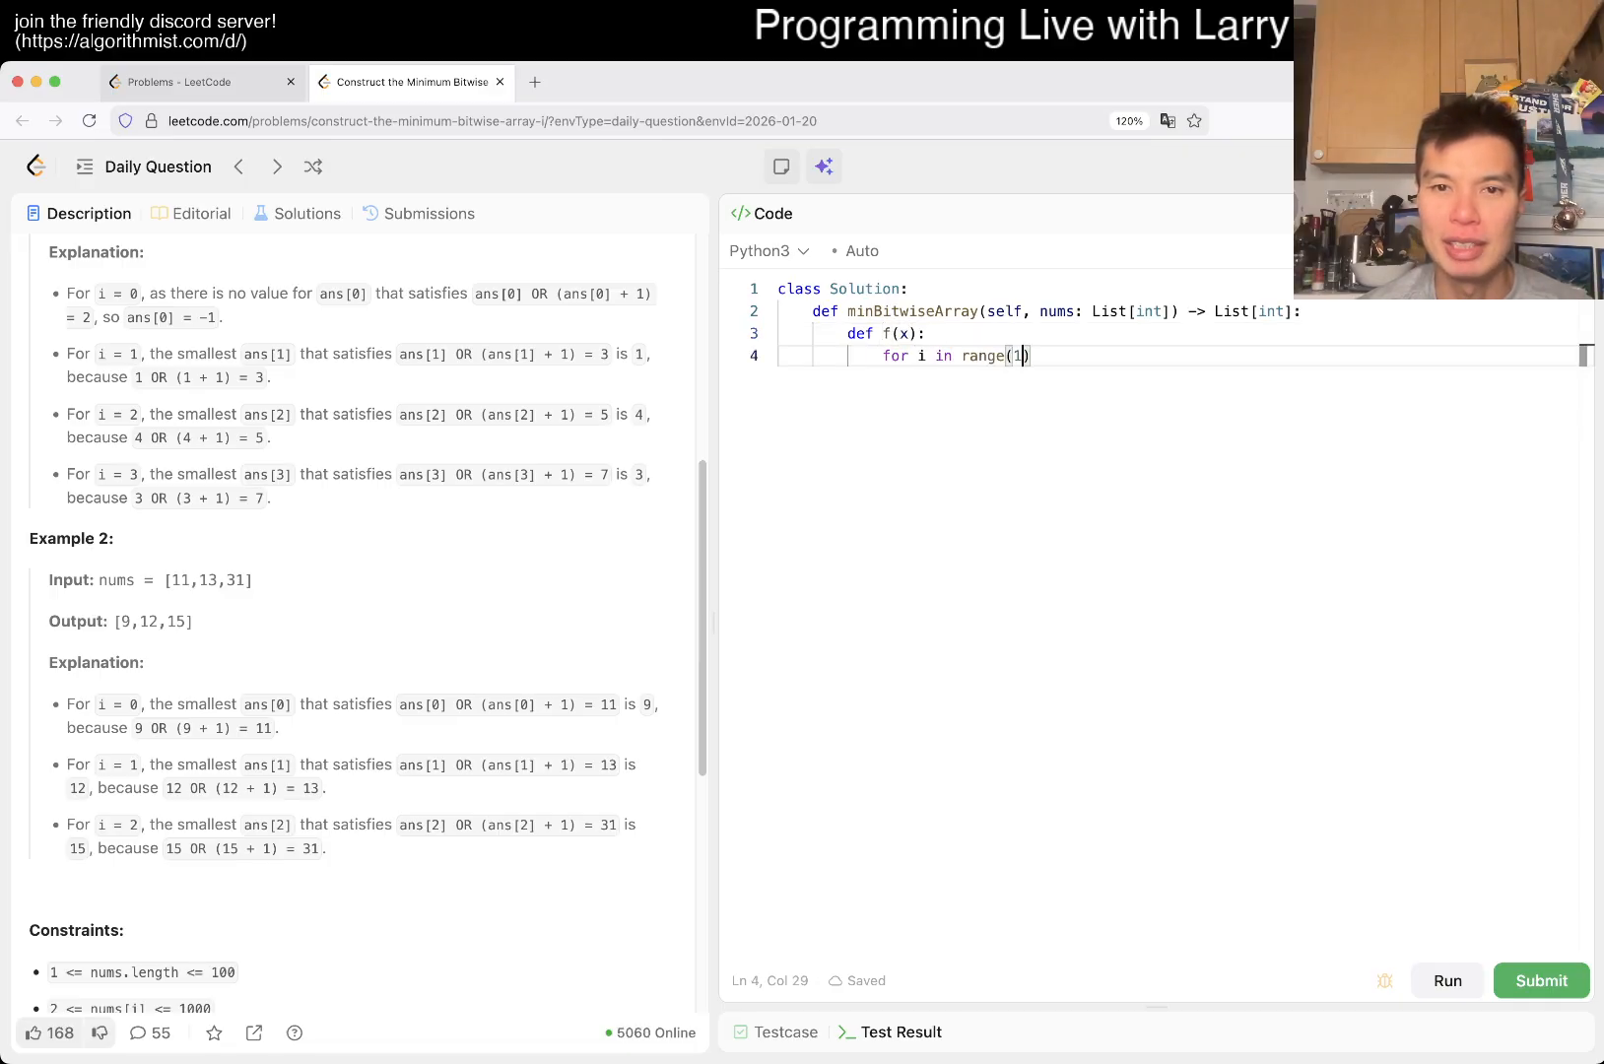
type(", x + 1):")
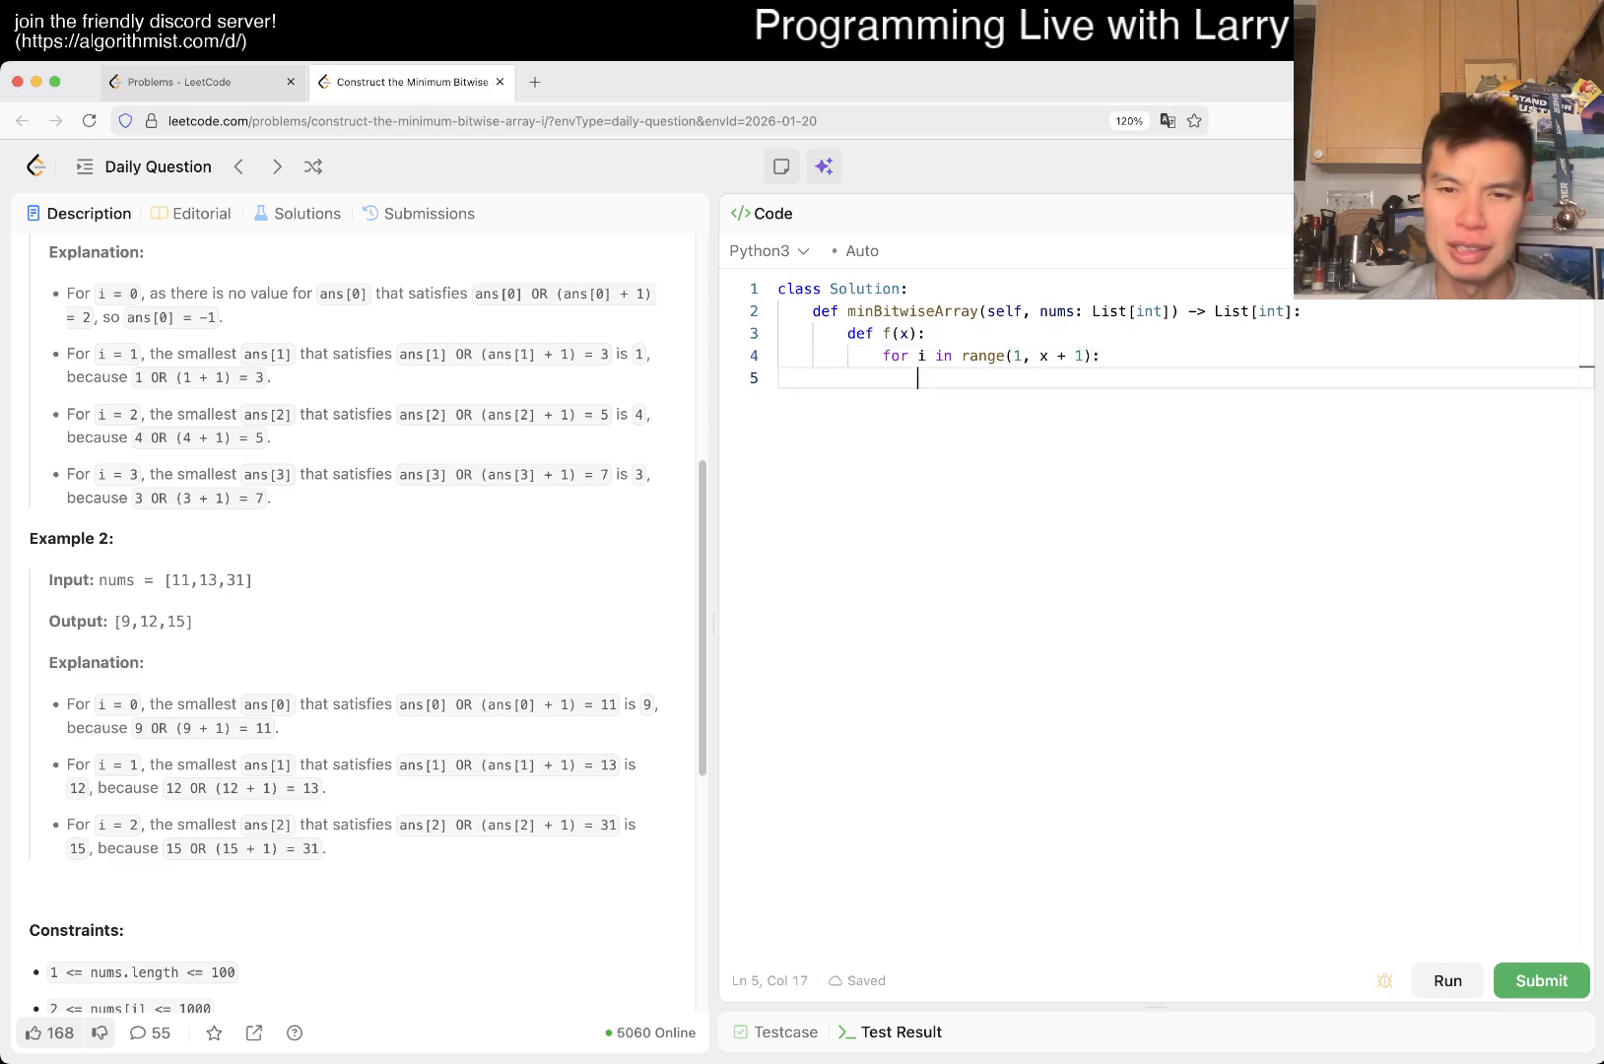
type("if i")
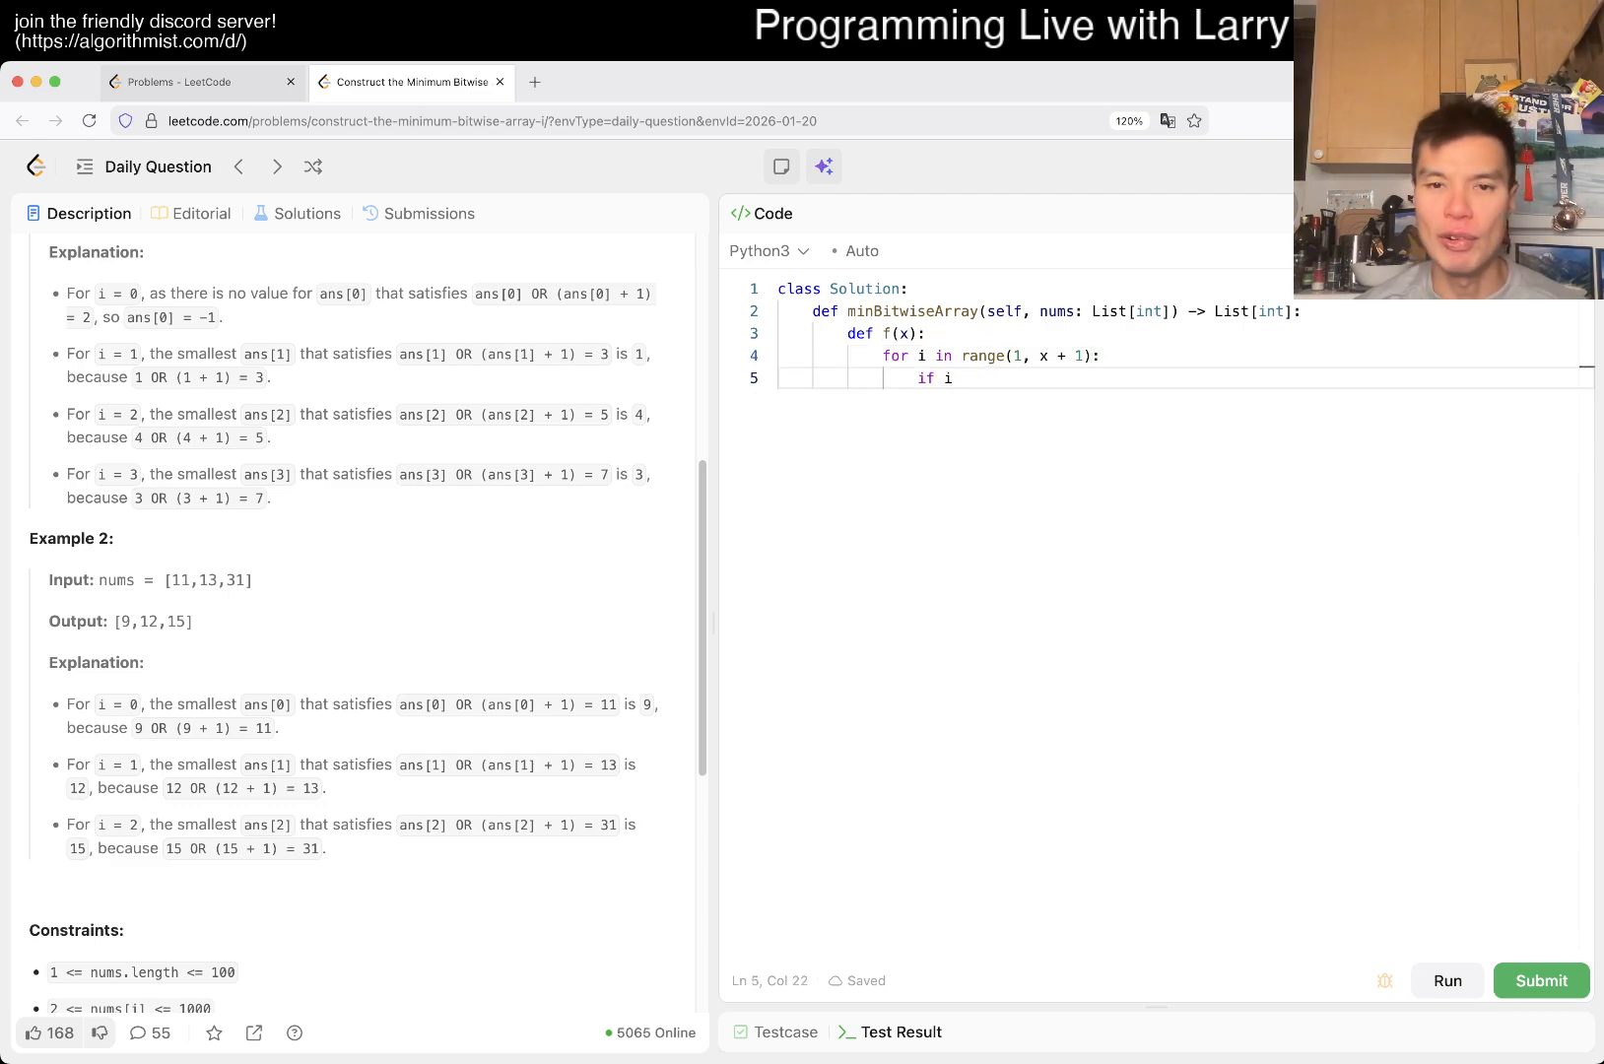
type("| (i + 1) ==")
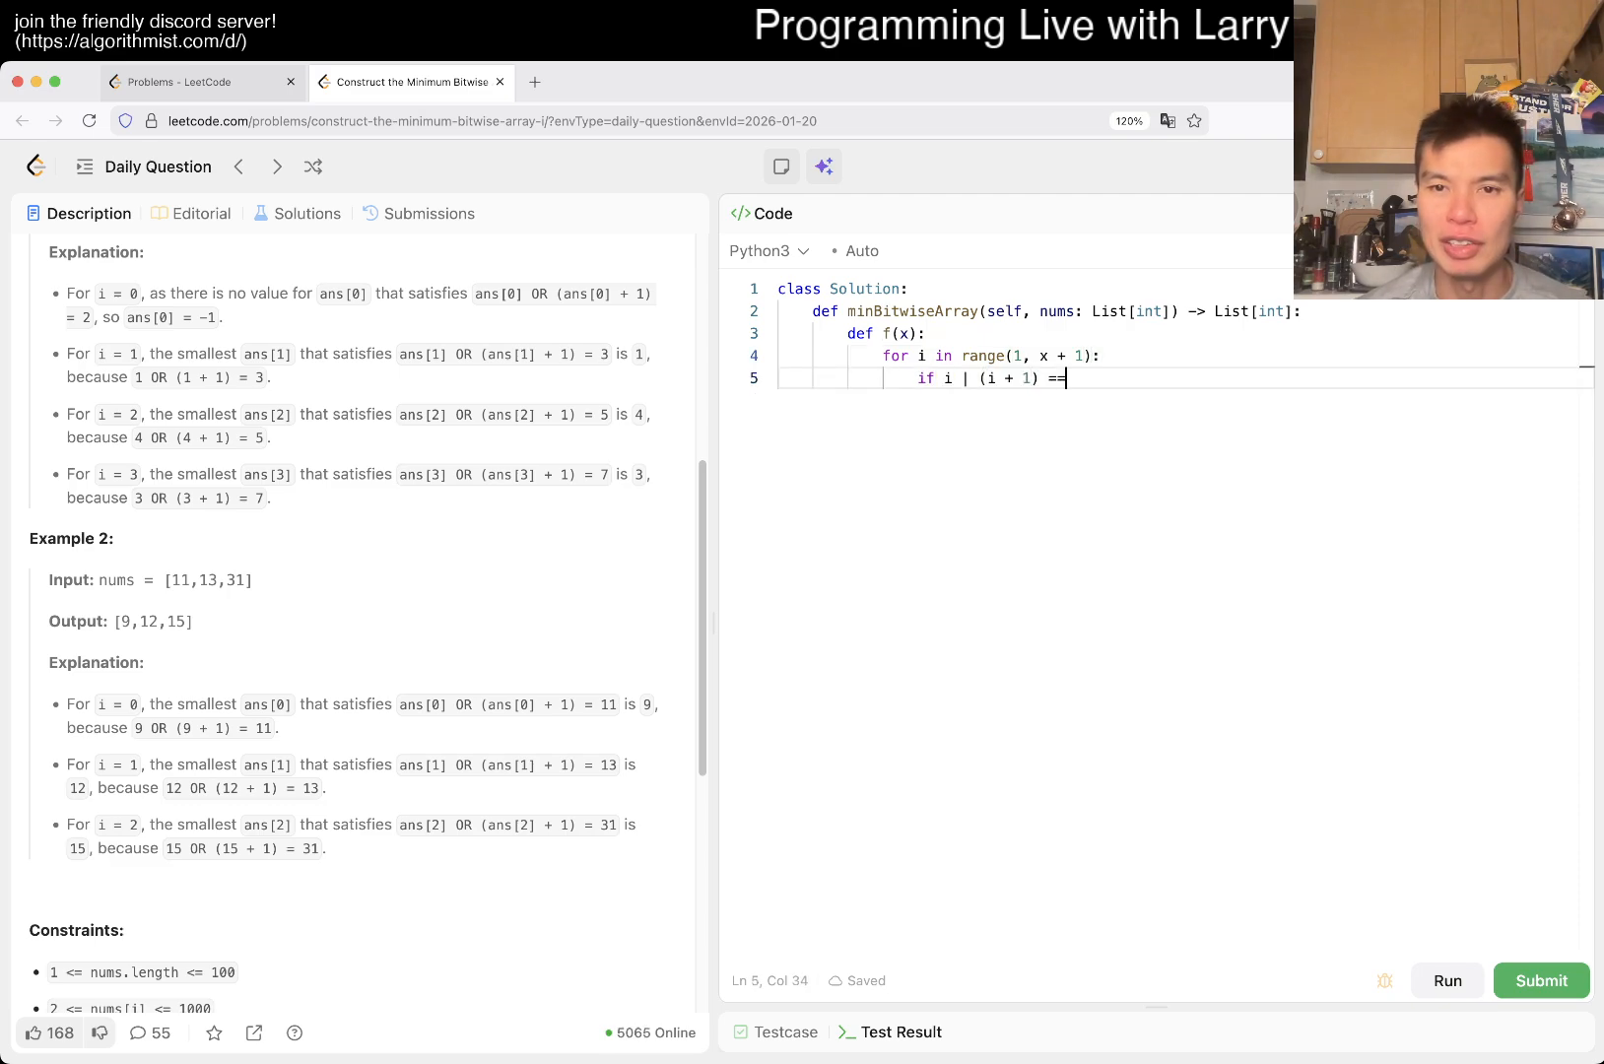
type("x:")
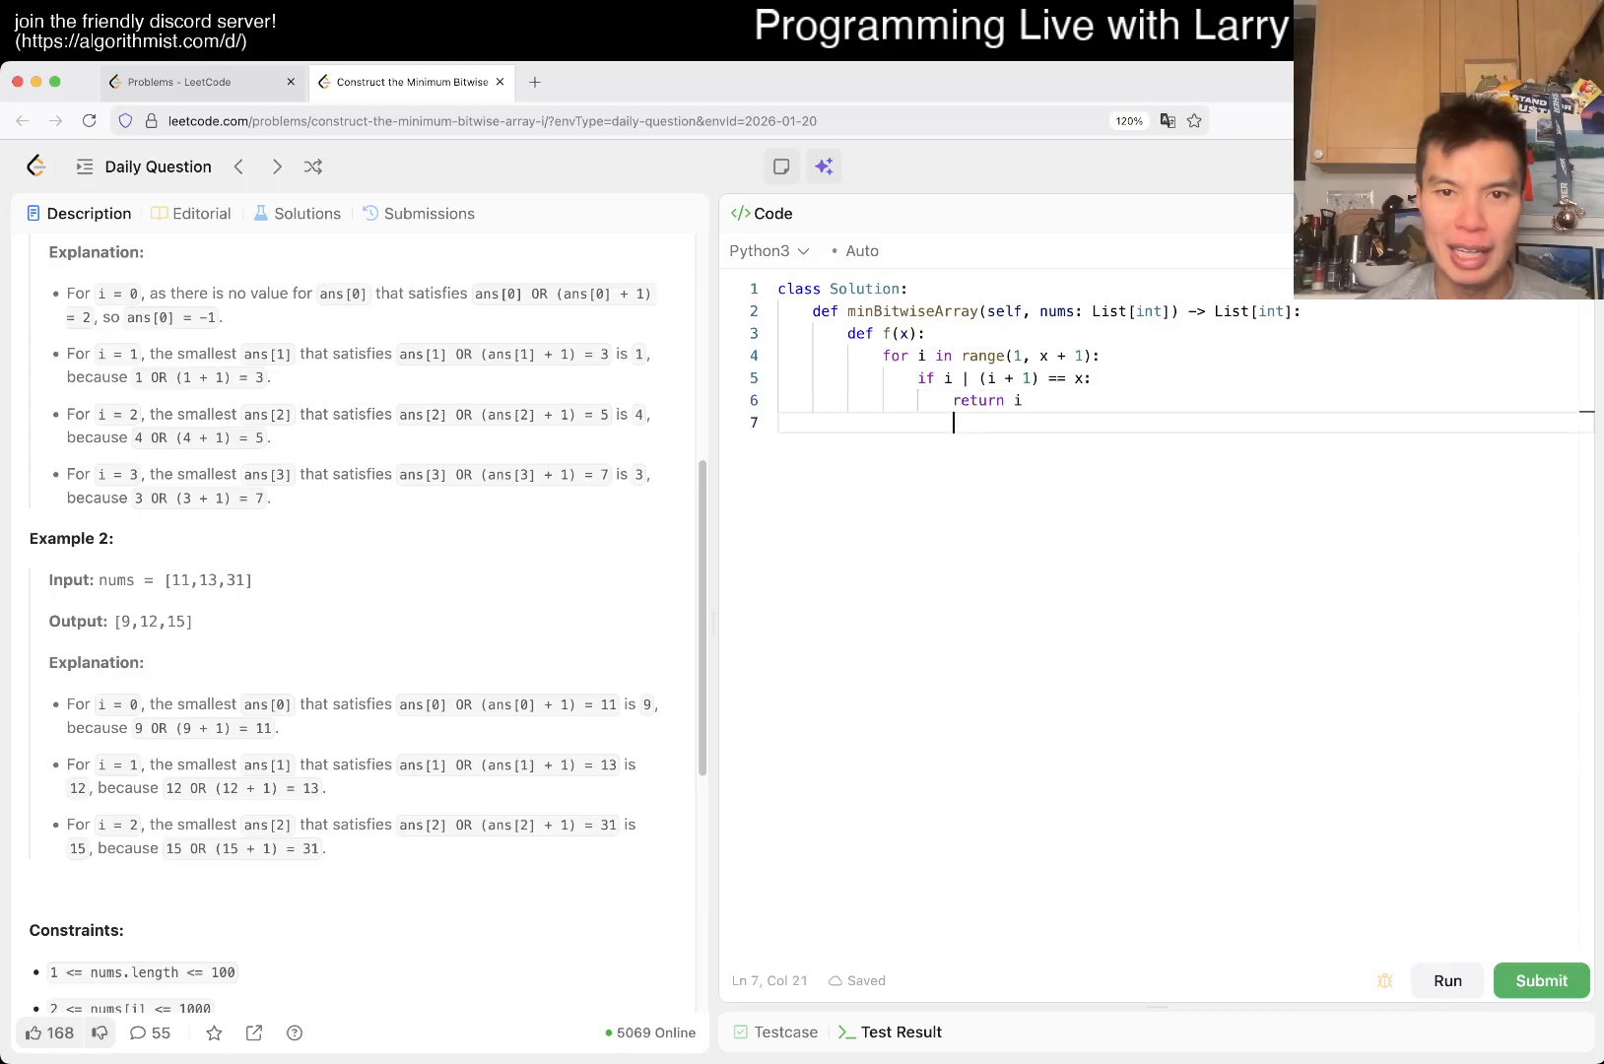
type("return 1-")
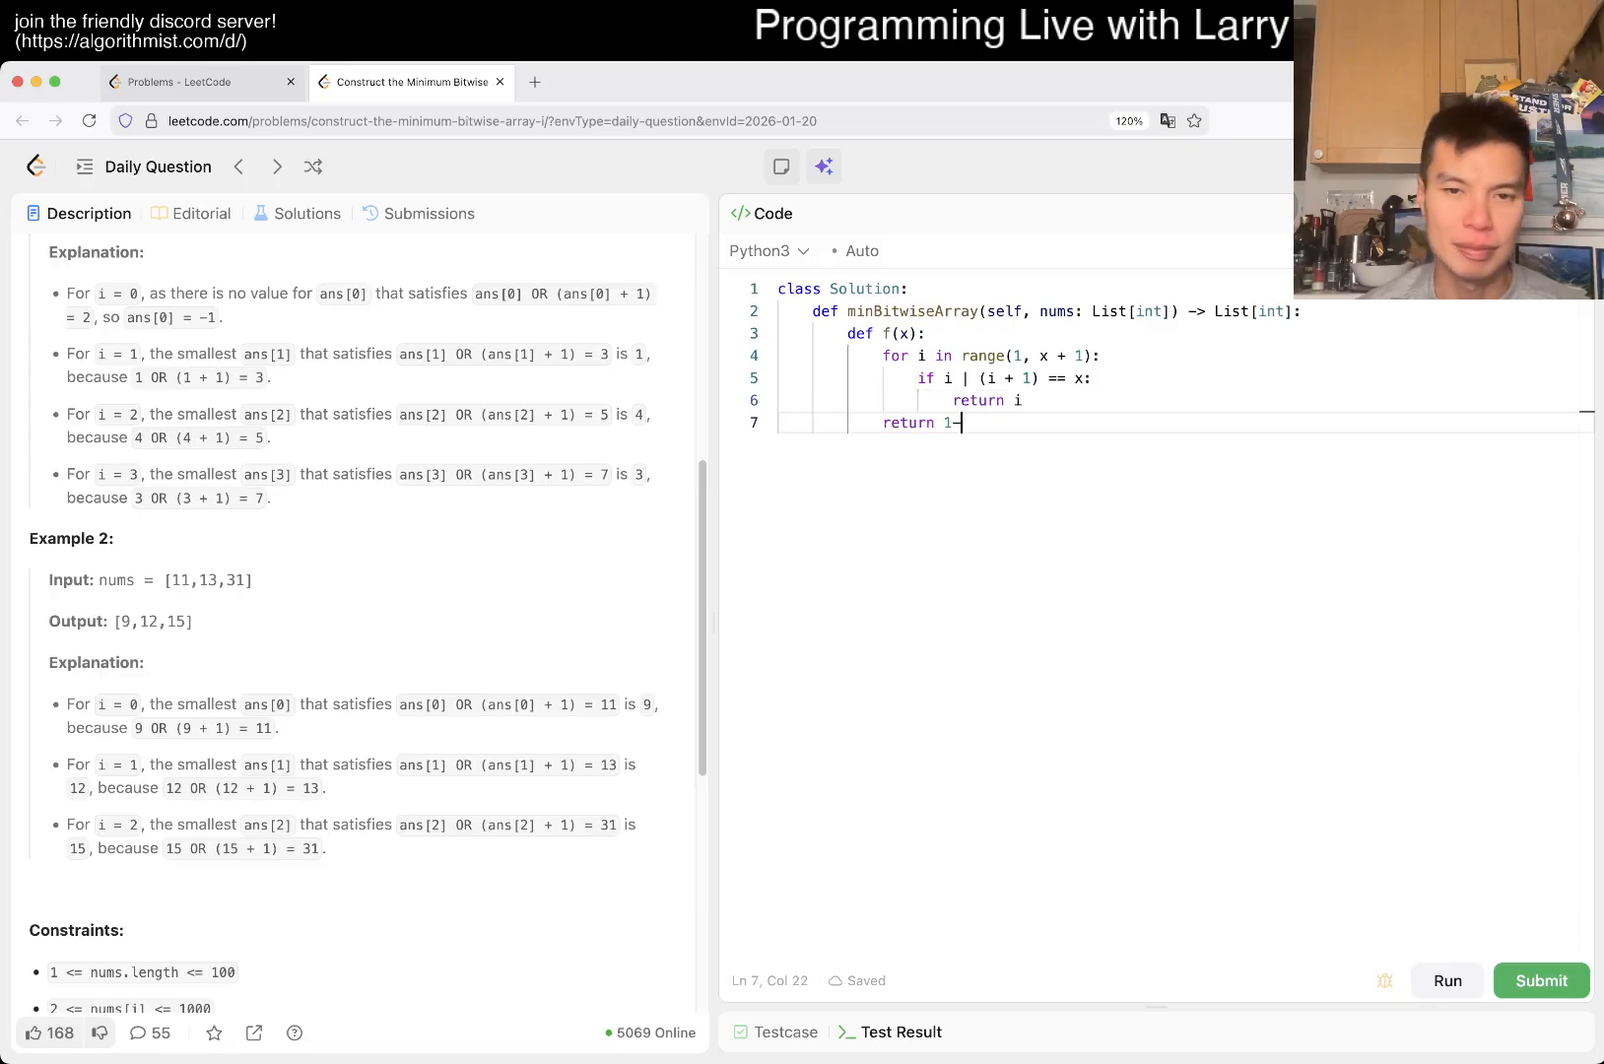
type("1")
type("ans.append(f(x")
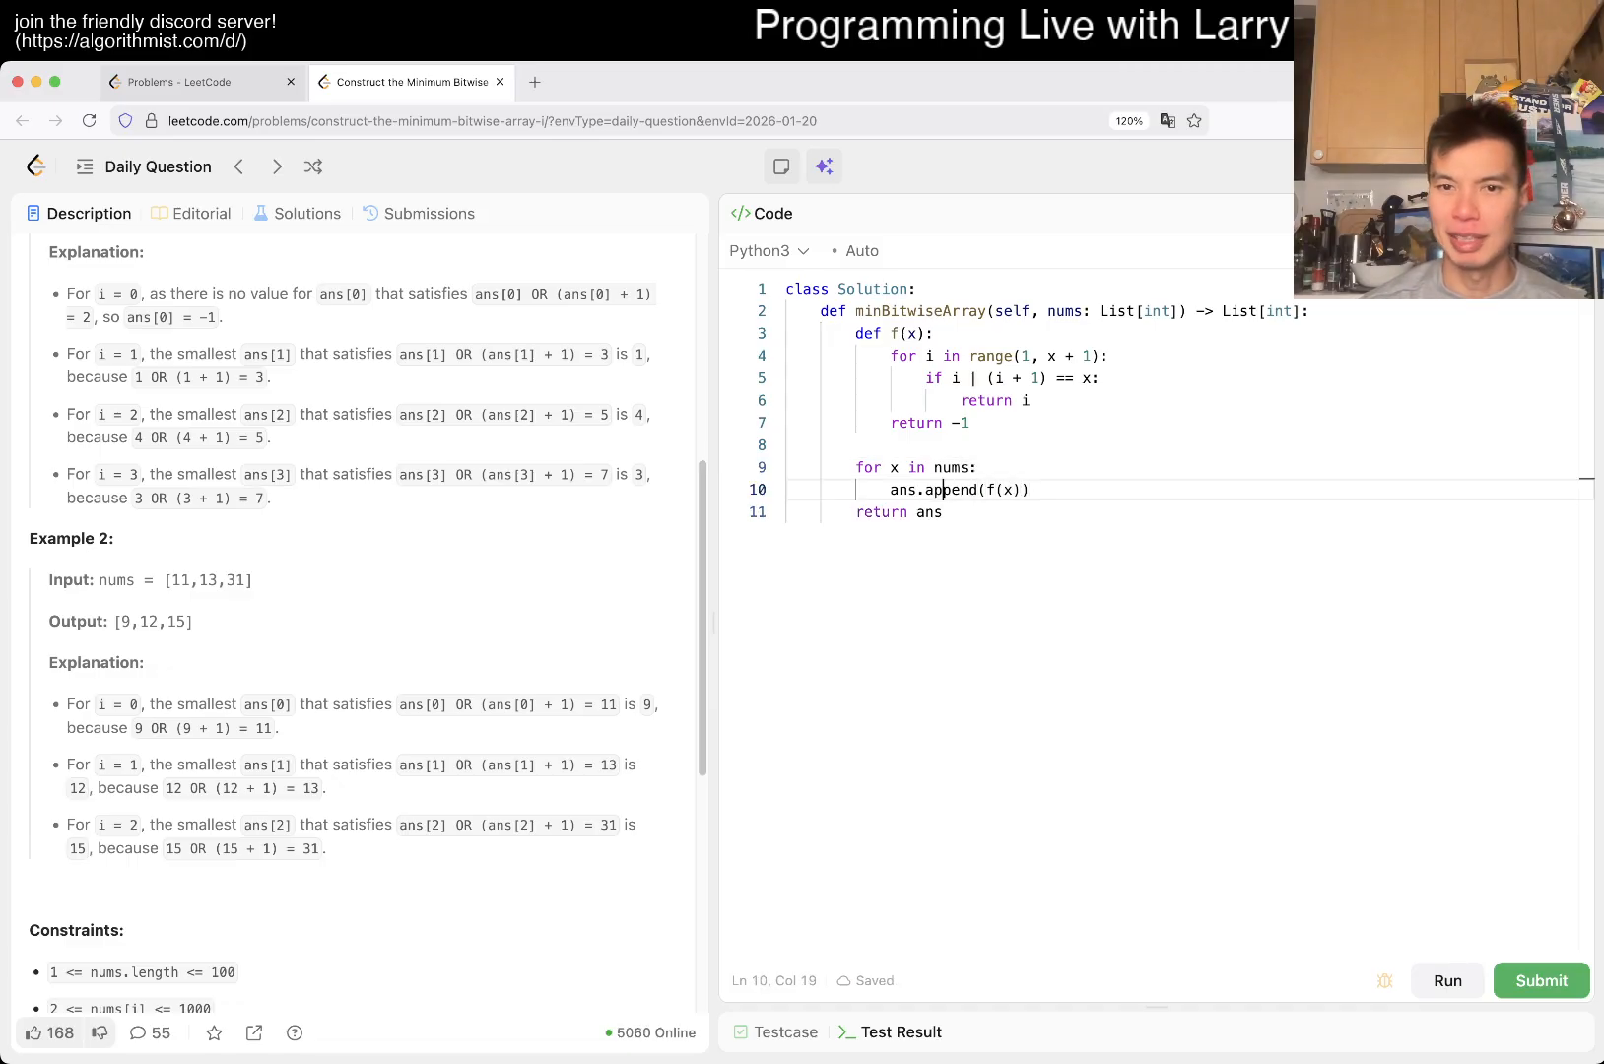
- Build ans by applying f to each number in nums and run the sample tests
type("ans = []")
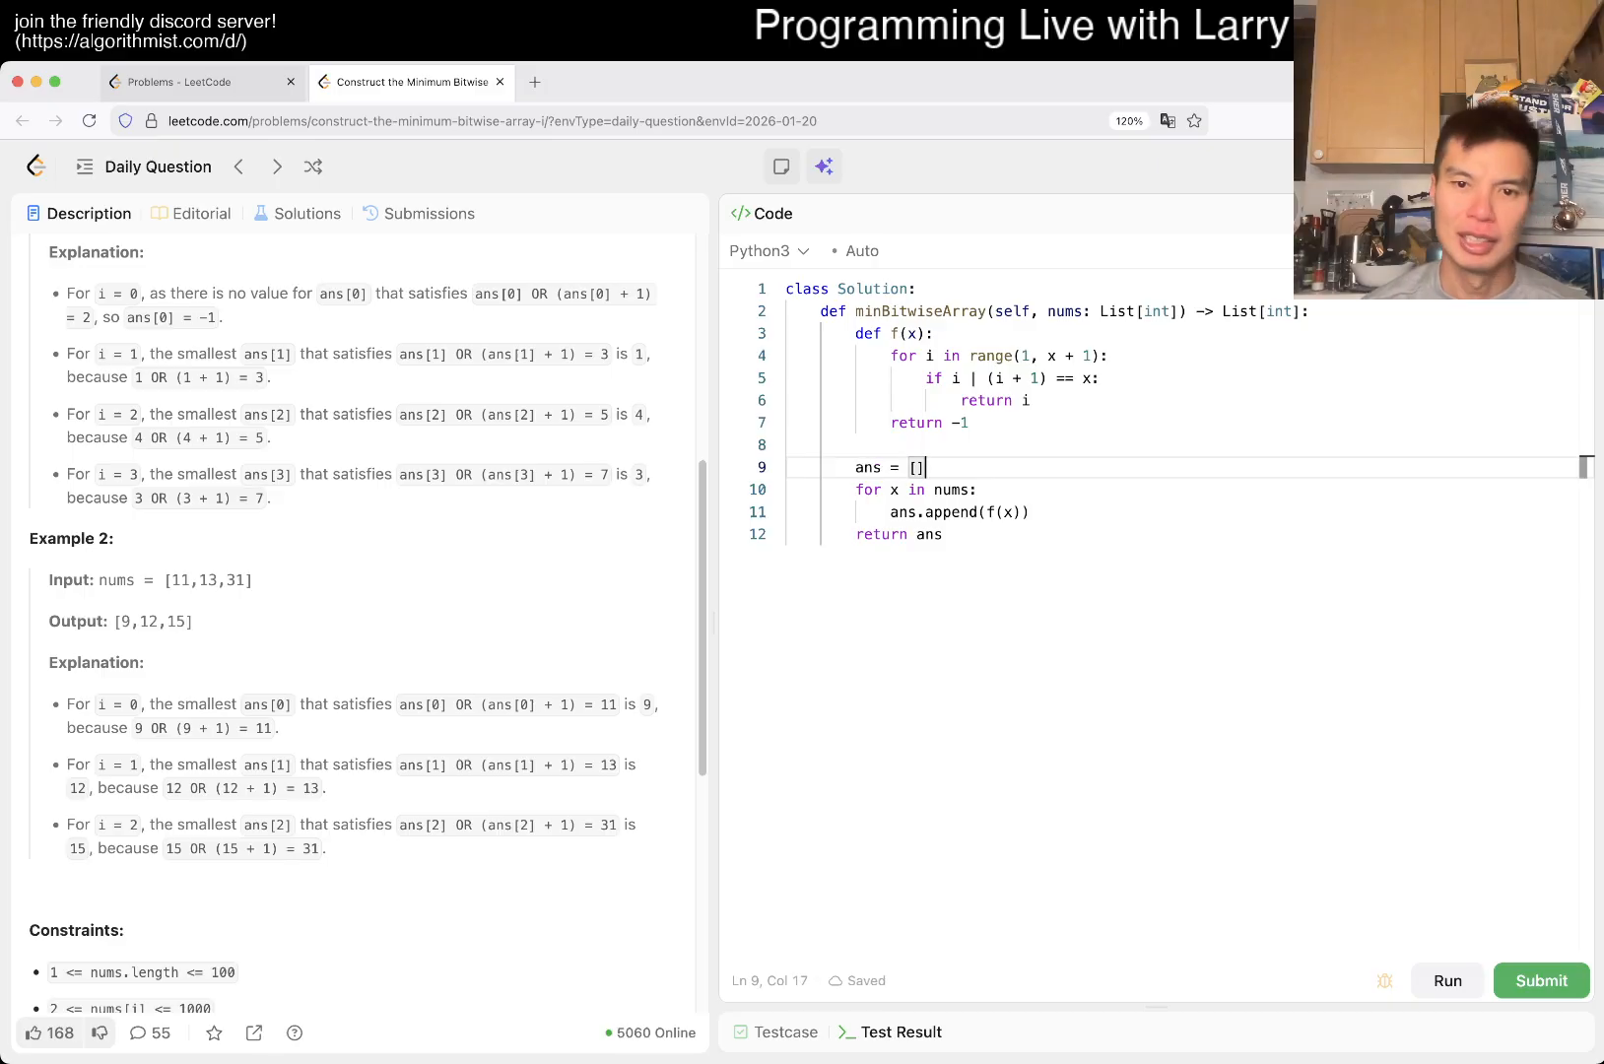
left_click(1446, 979)
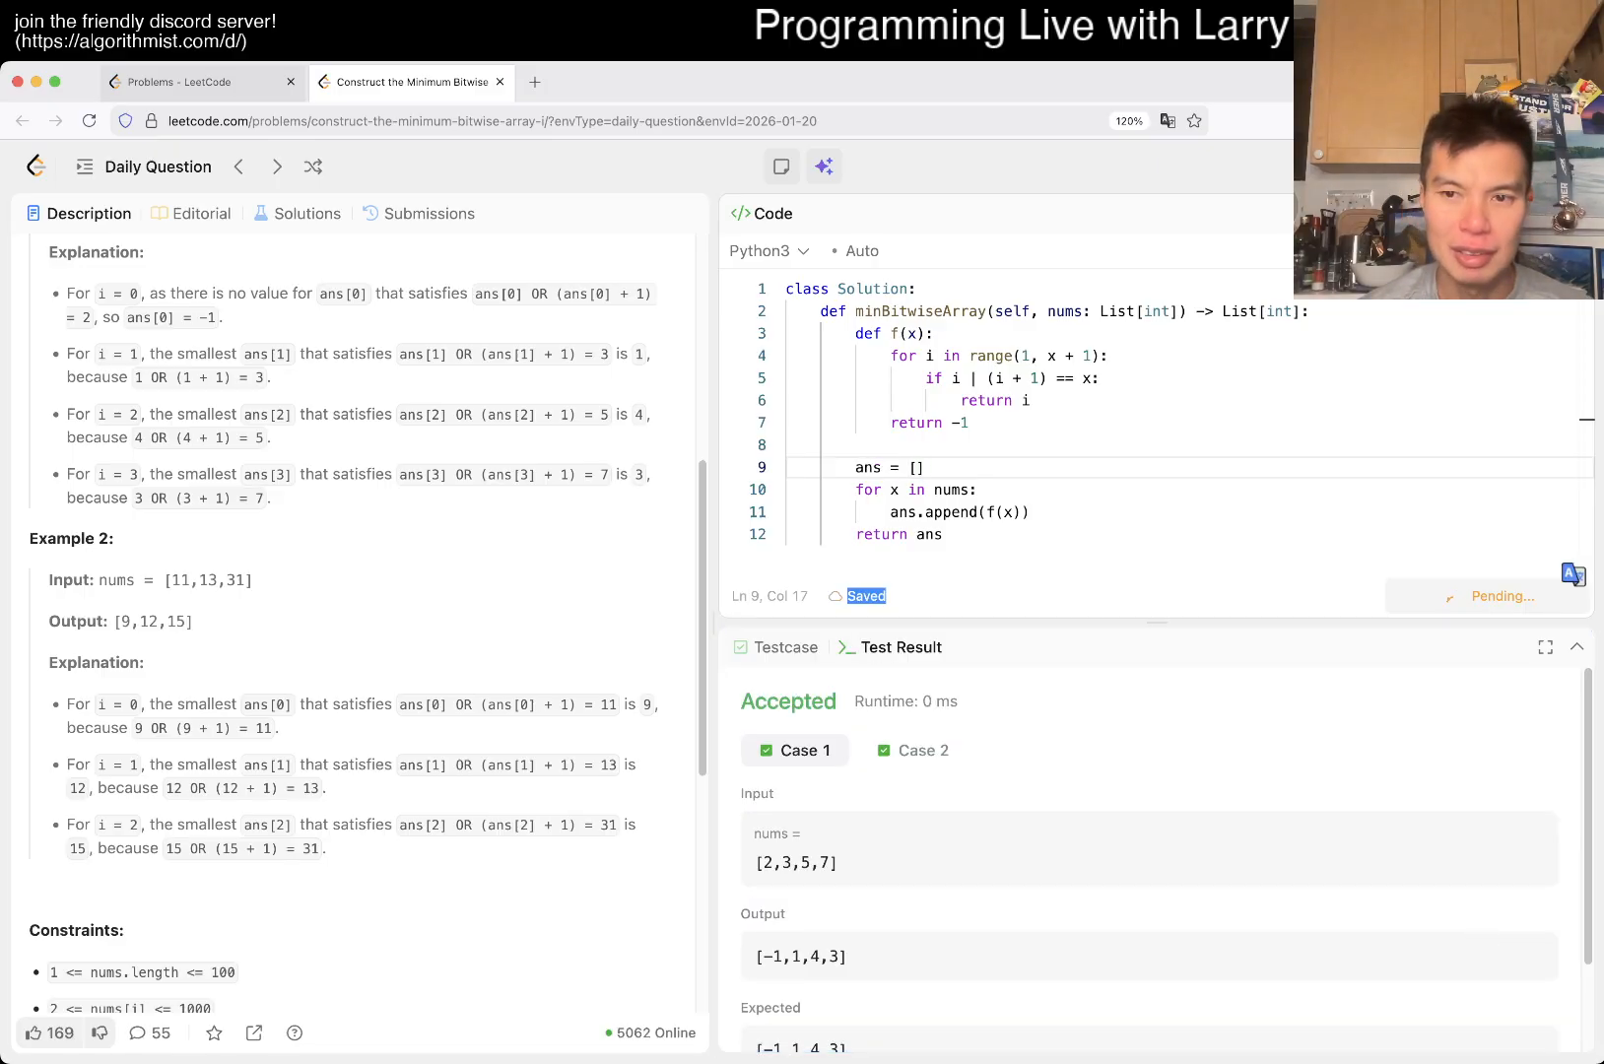
- Submit the solution, view the Accepted result and return to the problem description
left_click(1539, 595)
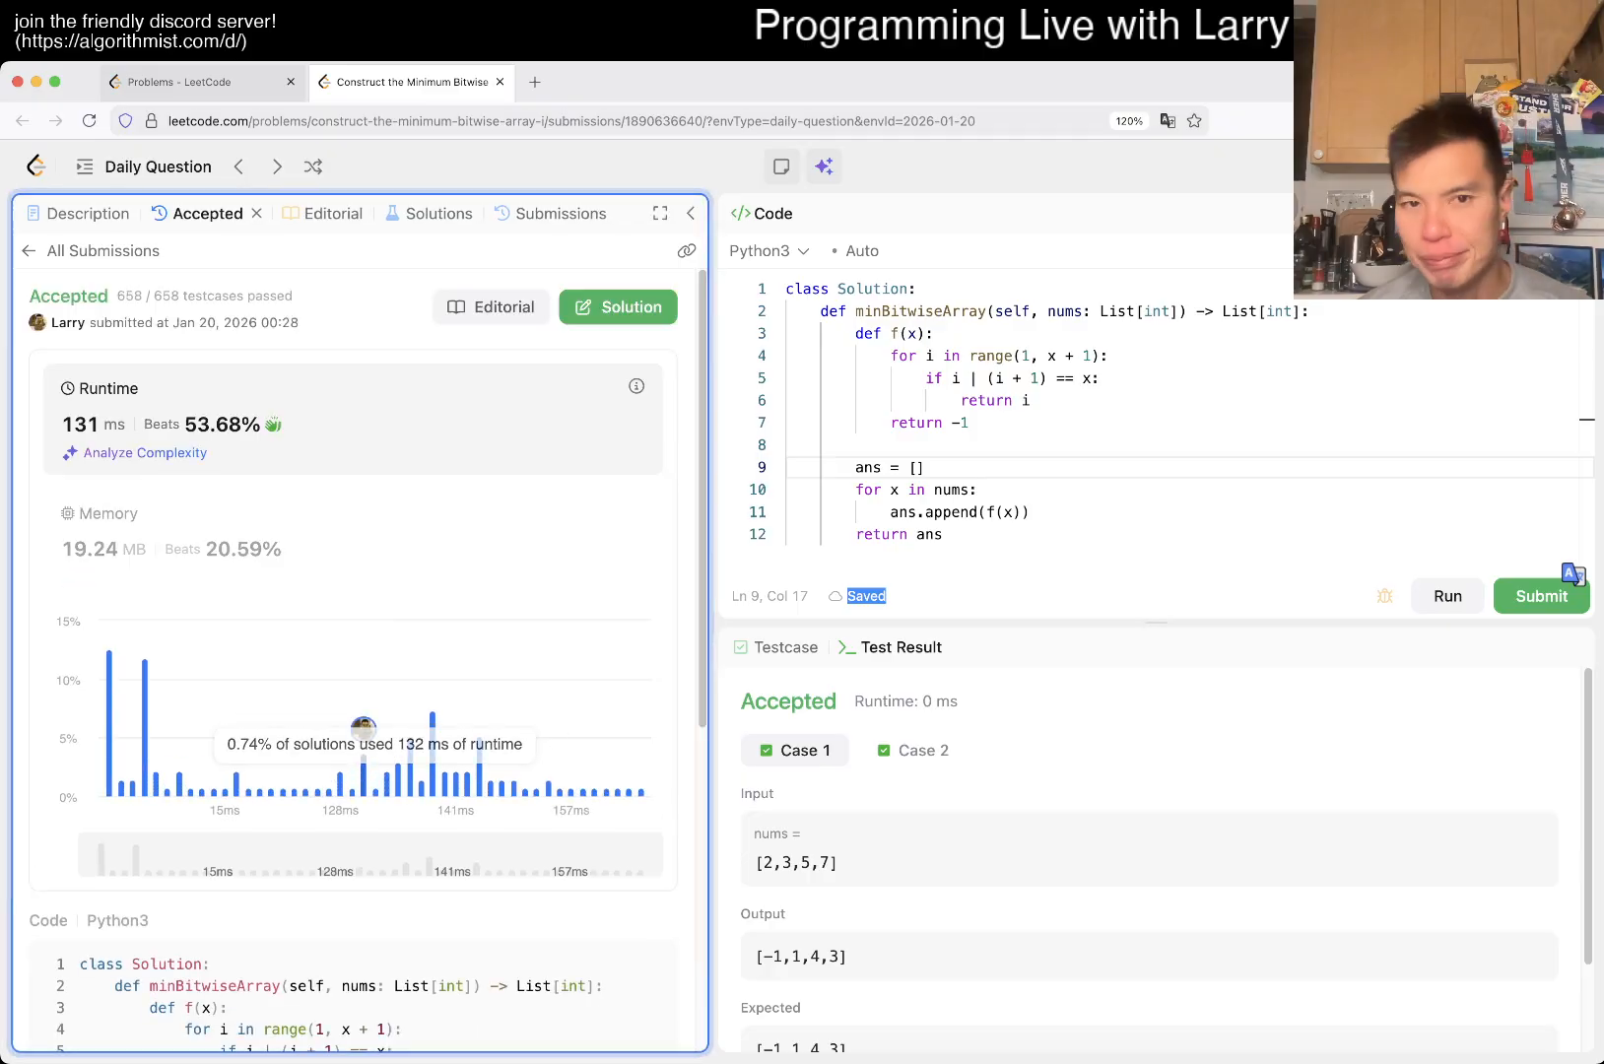
left_click(88, 215)
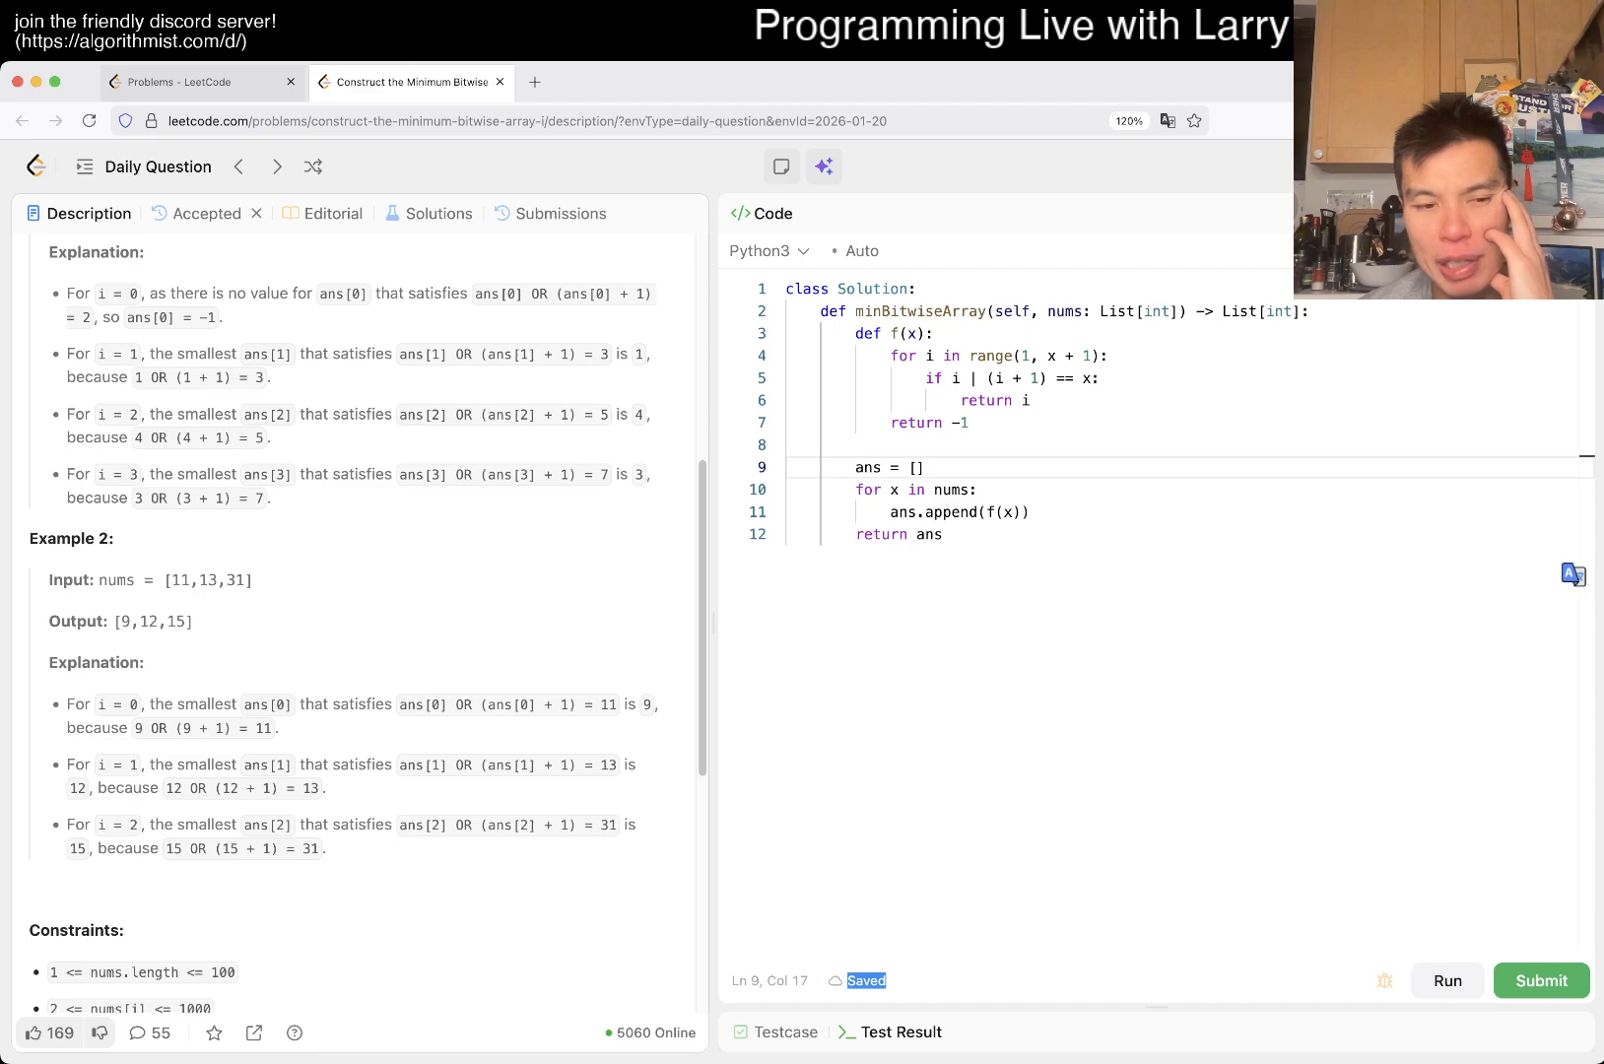
scroll("up", 3)
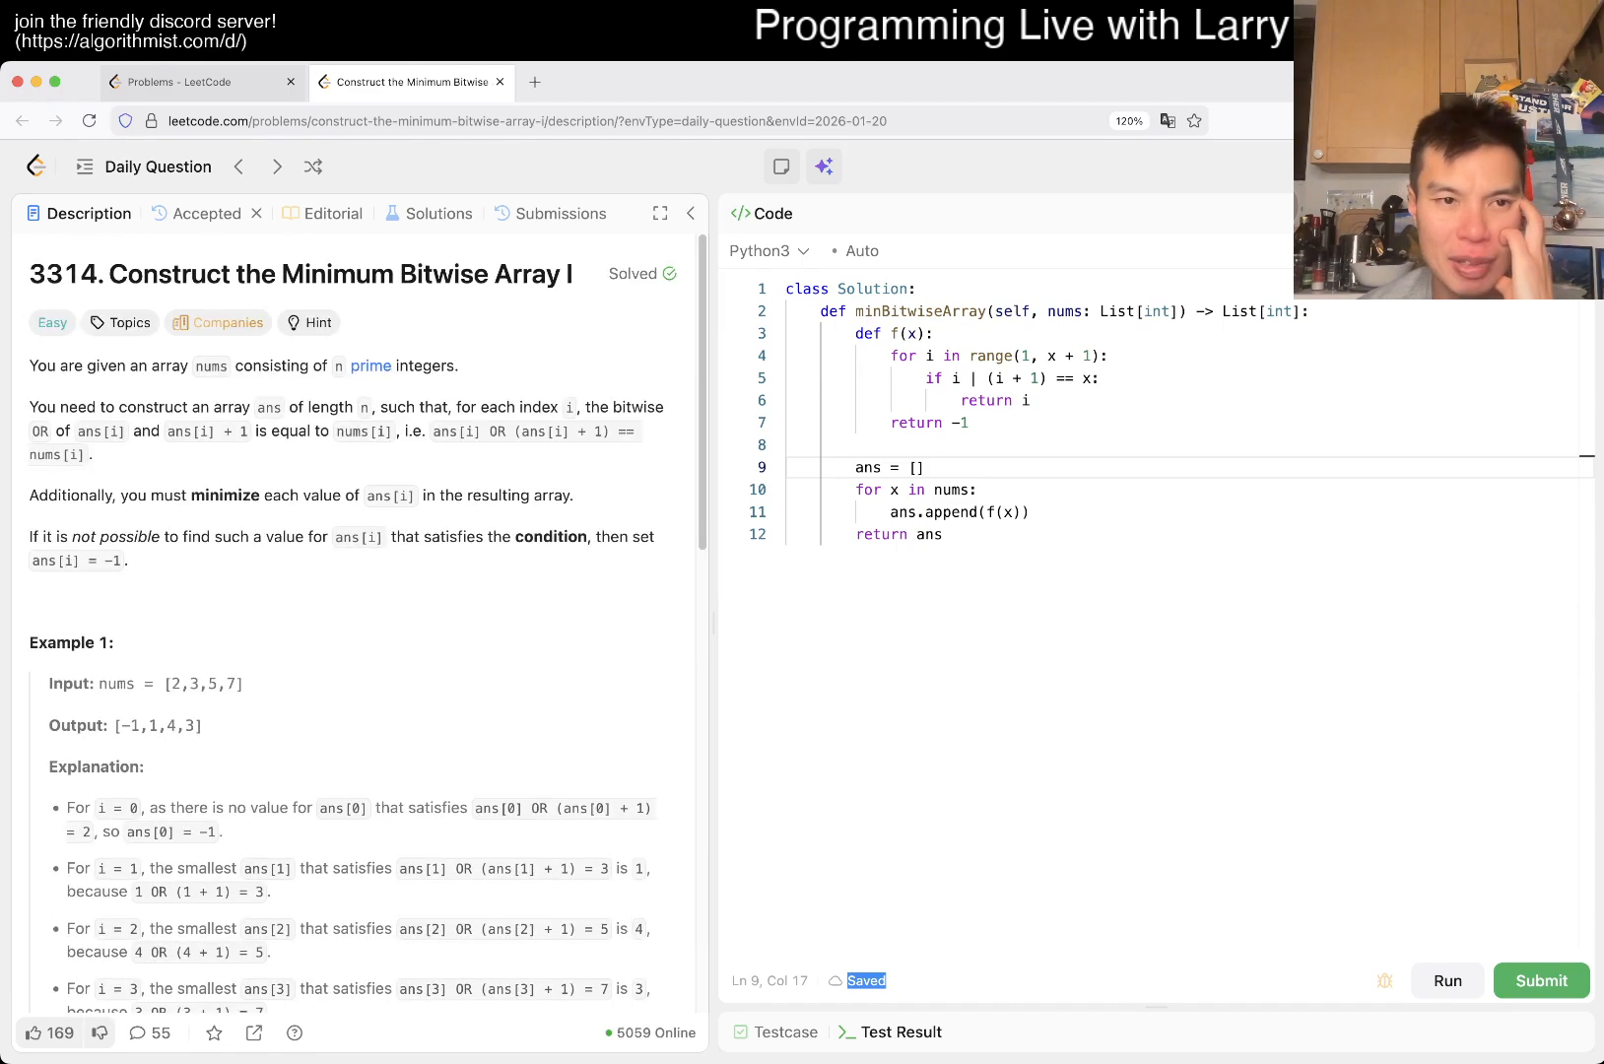